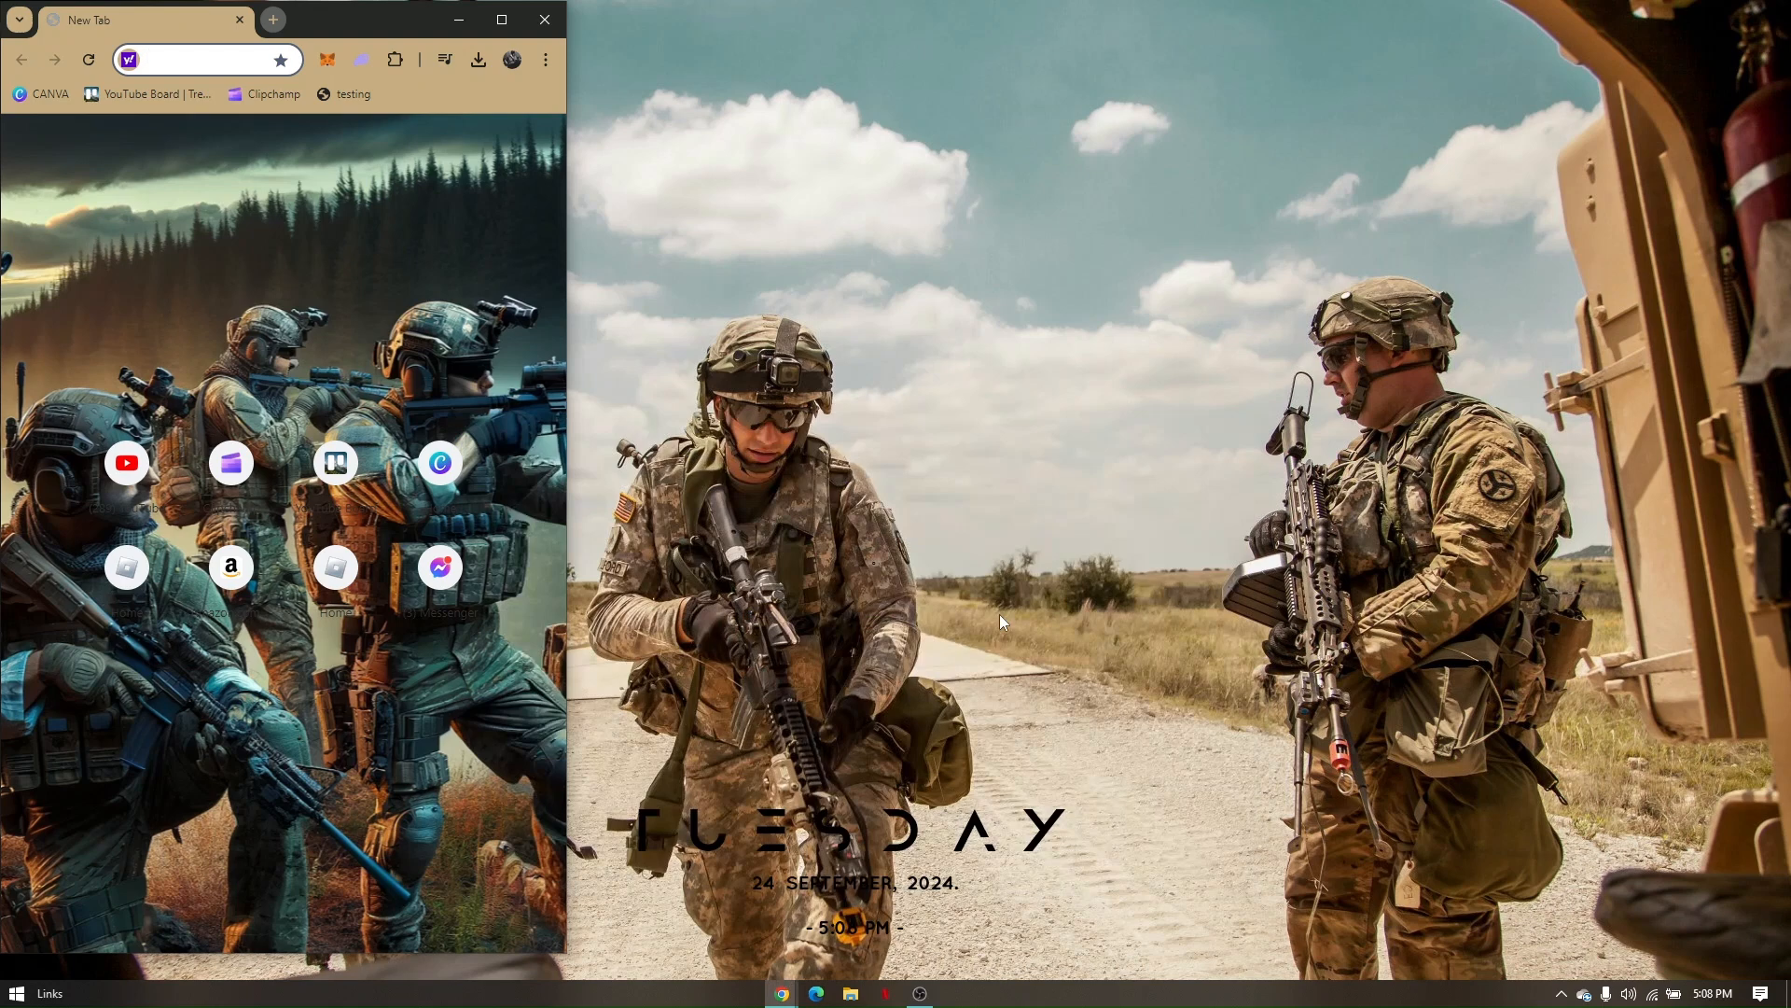
Step: Maximize Chrome, search the web for 'Steam' and open the Welcome to Steam result in a new tab
click(205, 58)
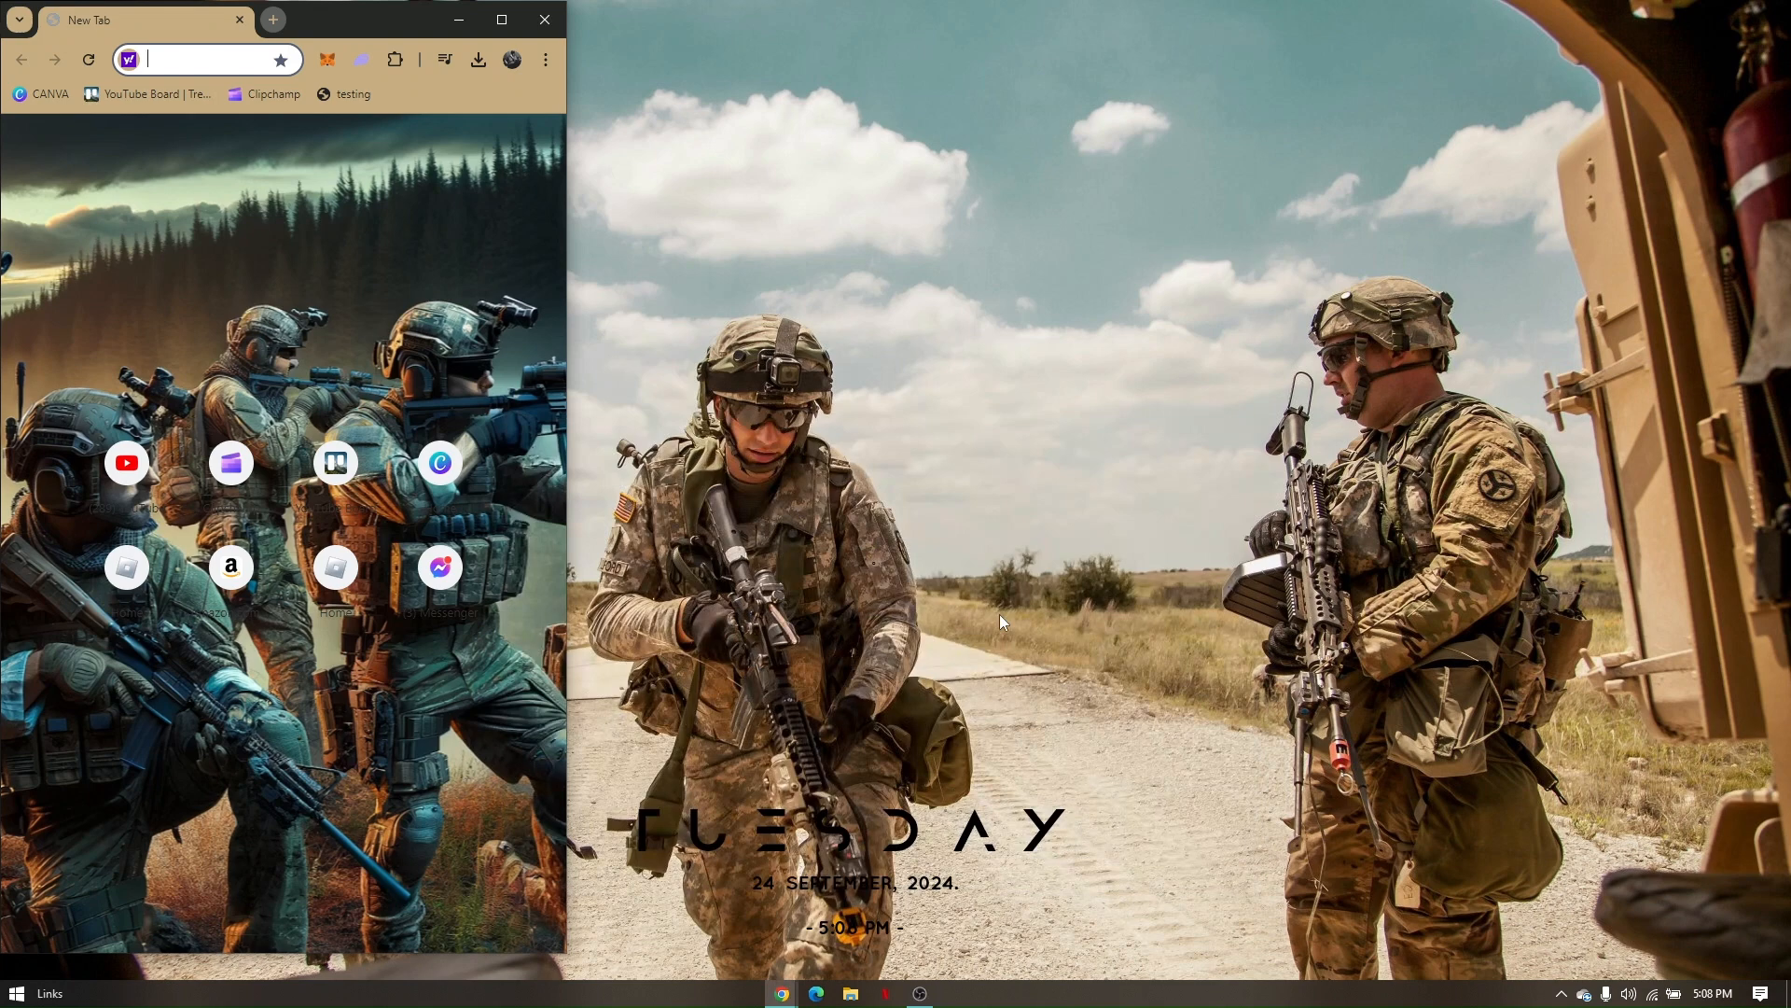
mouse_move(691, 395)
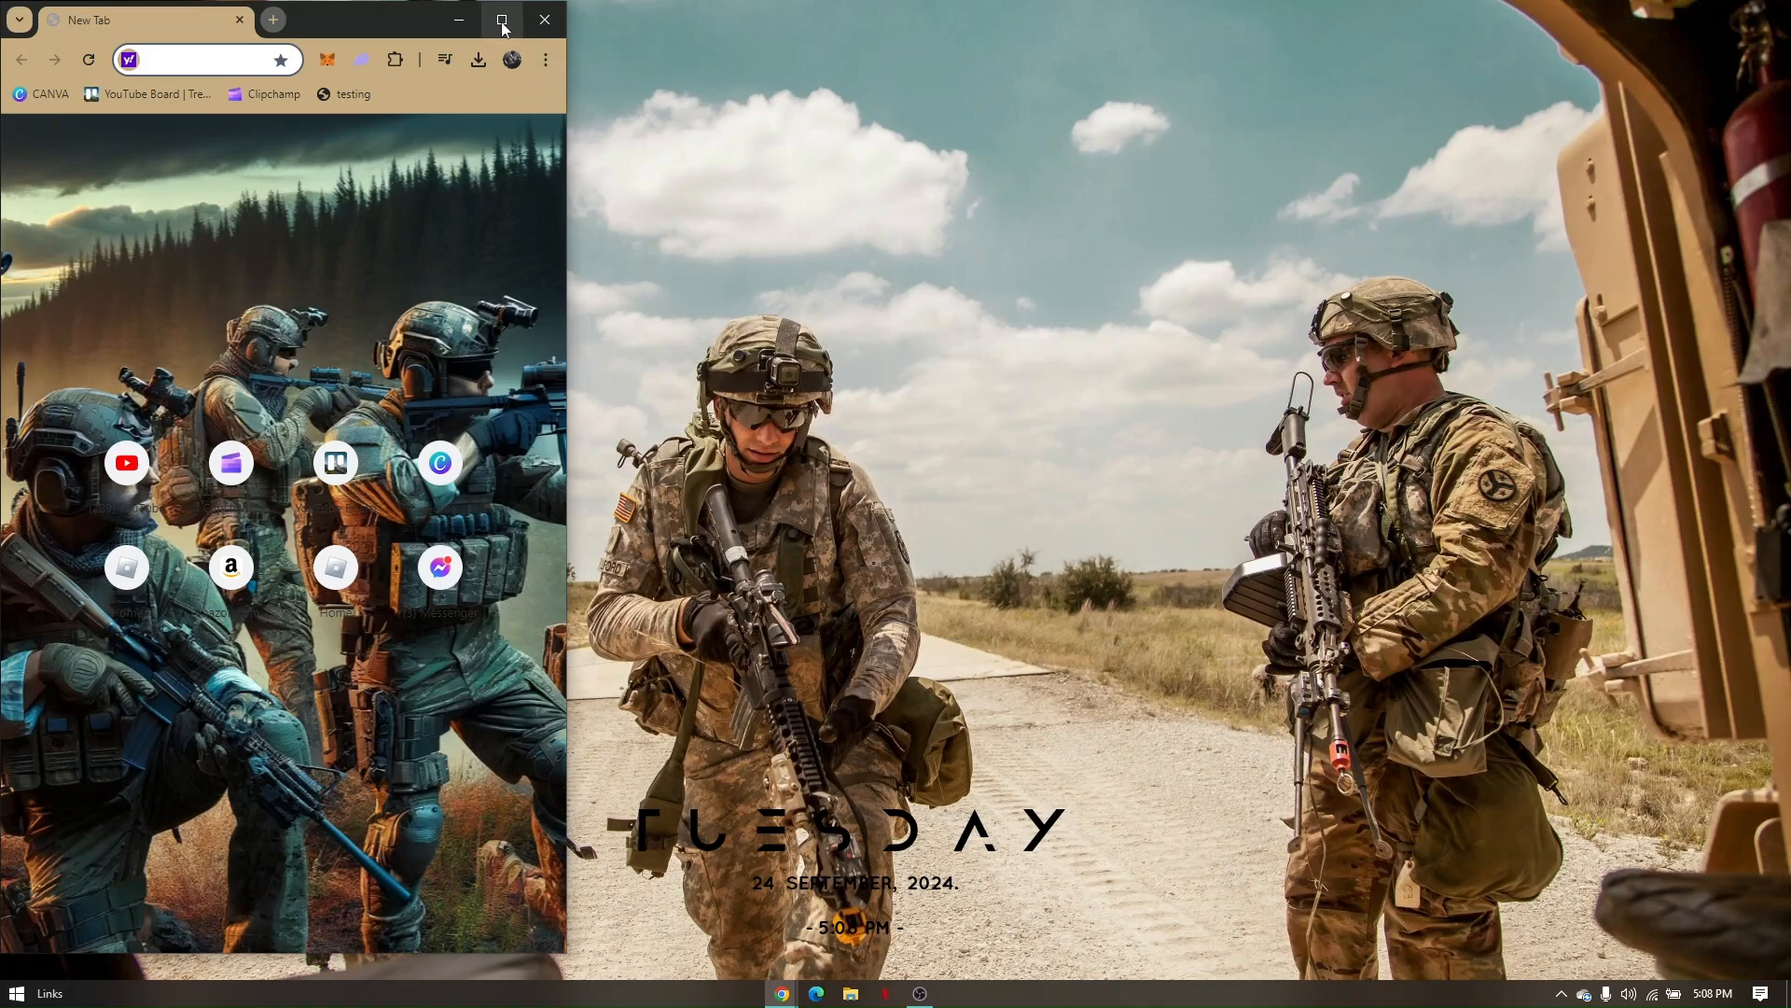
click(502, 19)
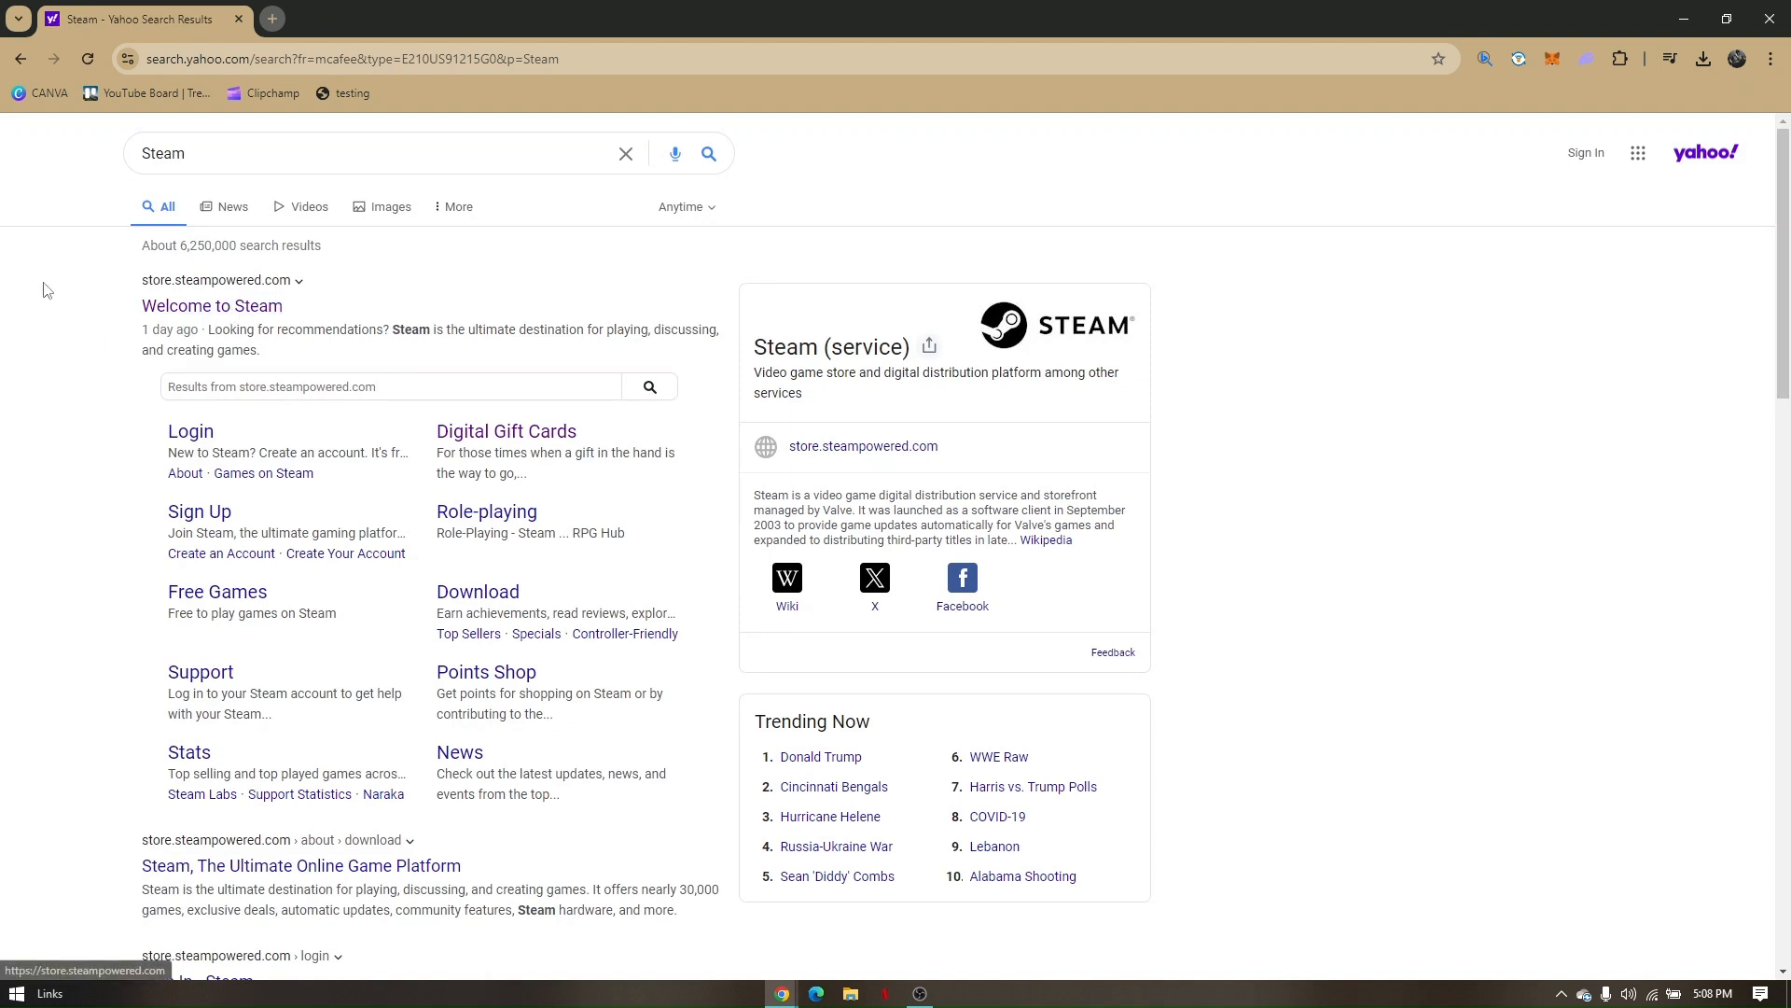
mouse_move(242, 265)
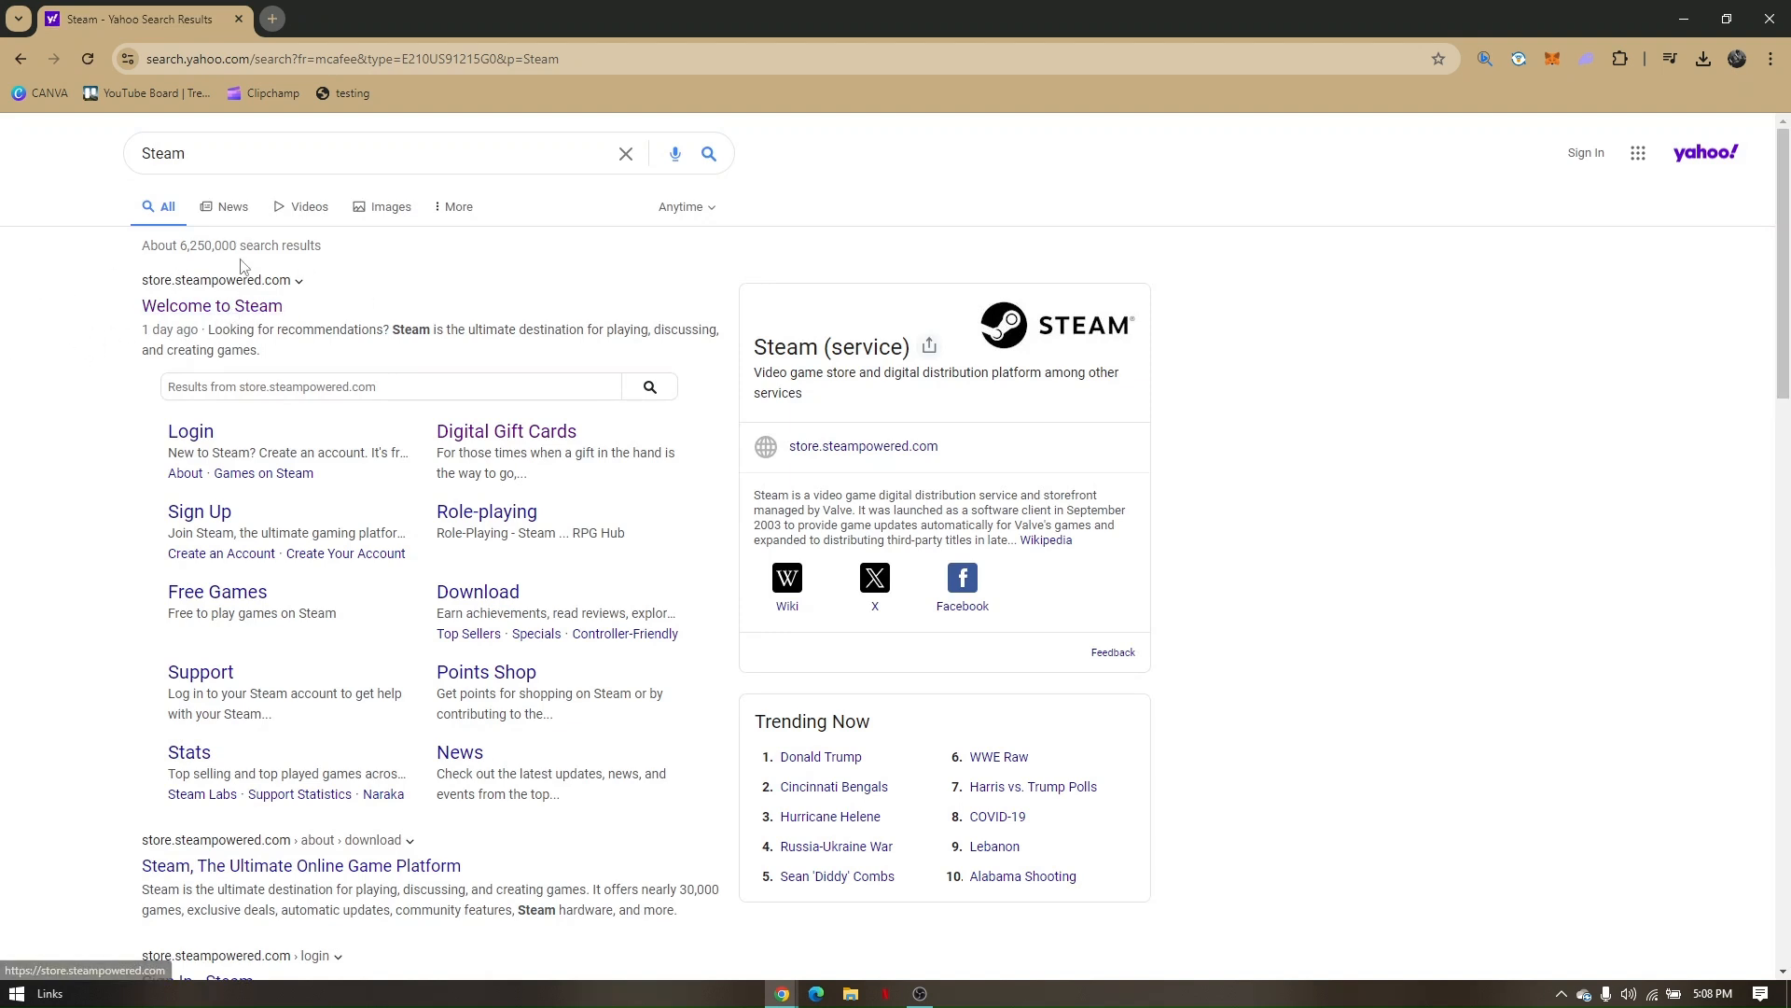
click(273, 19)
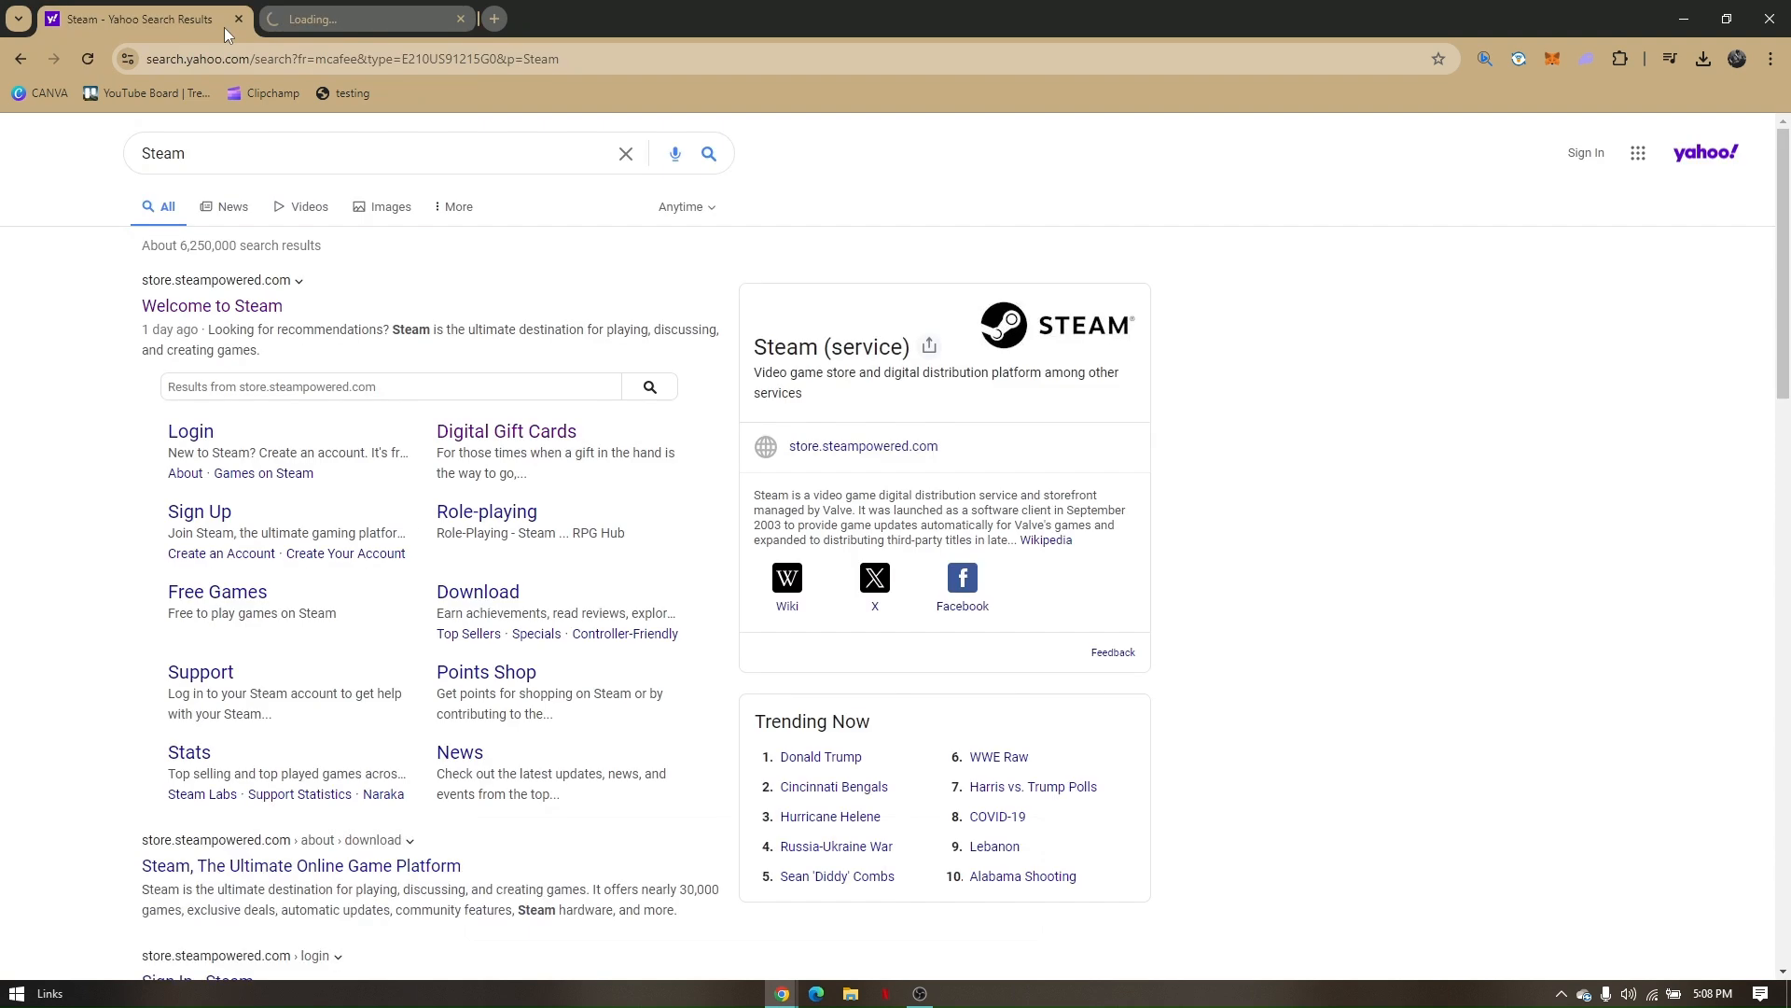
Step: Close the Yahoo results tab, leaving the Steam store home page showing
click(211, 304)
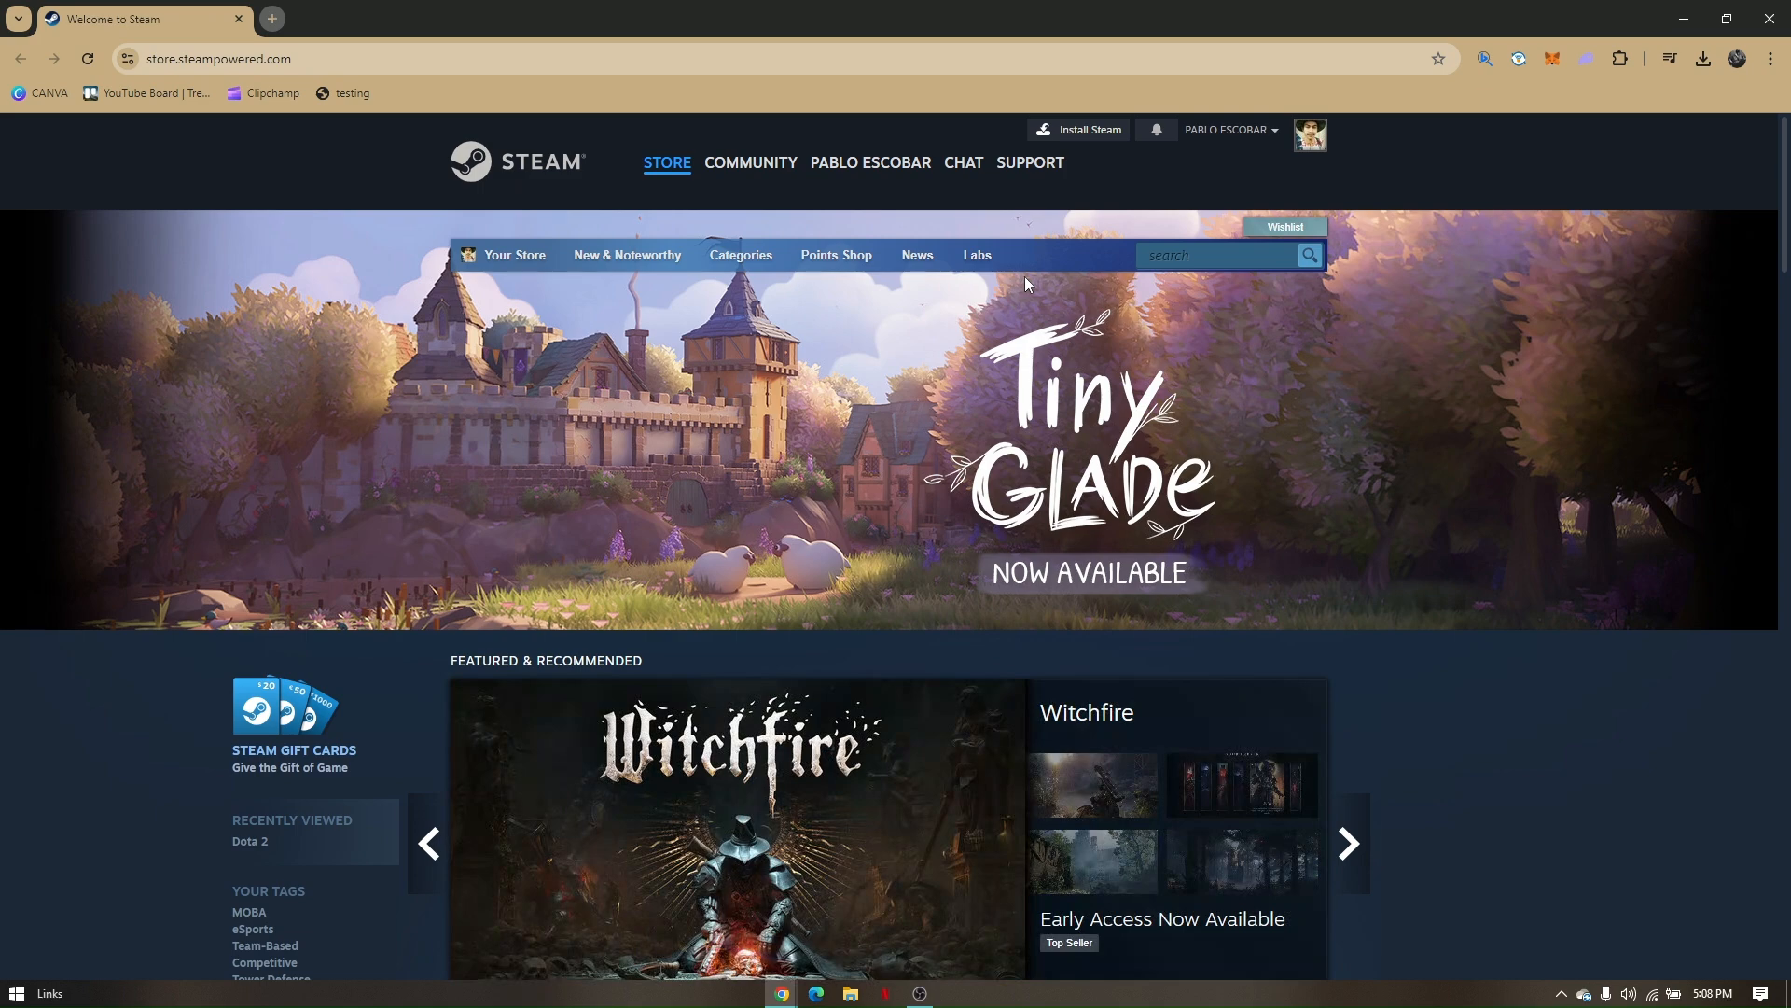
mouse_move(836, 256)
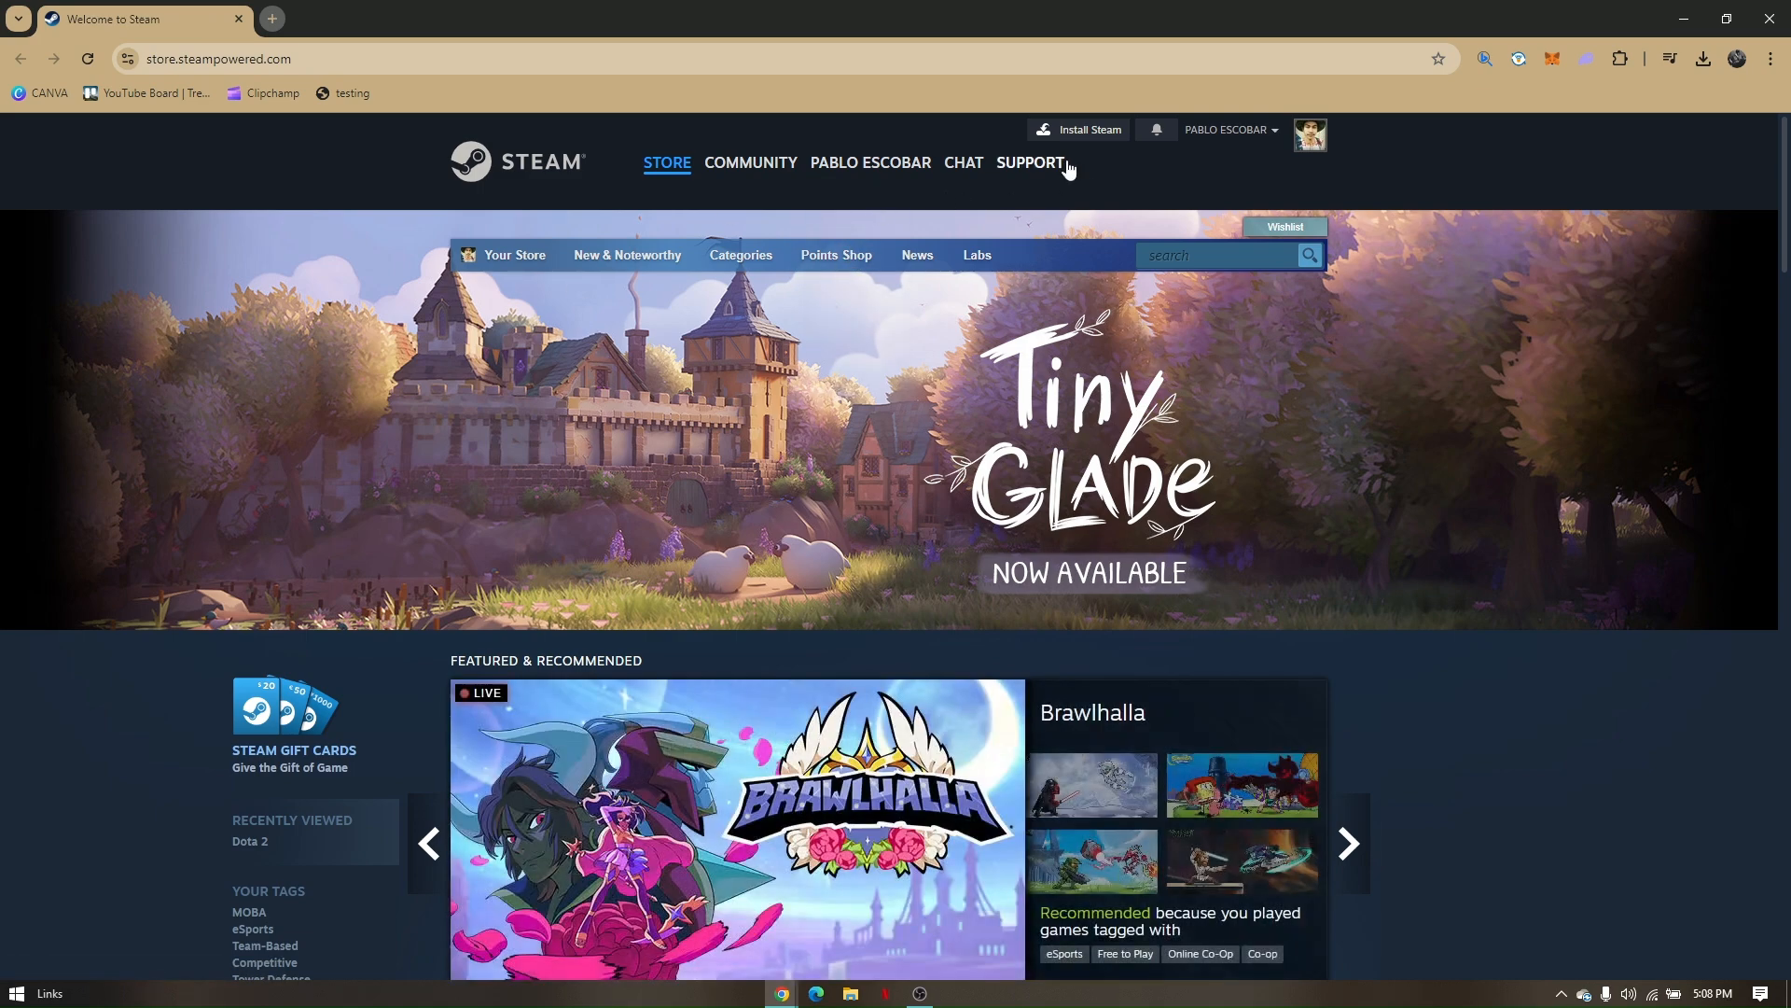
mouse_move(1075, 144)
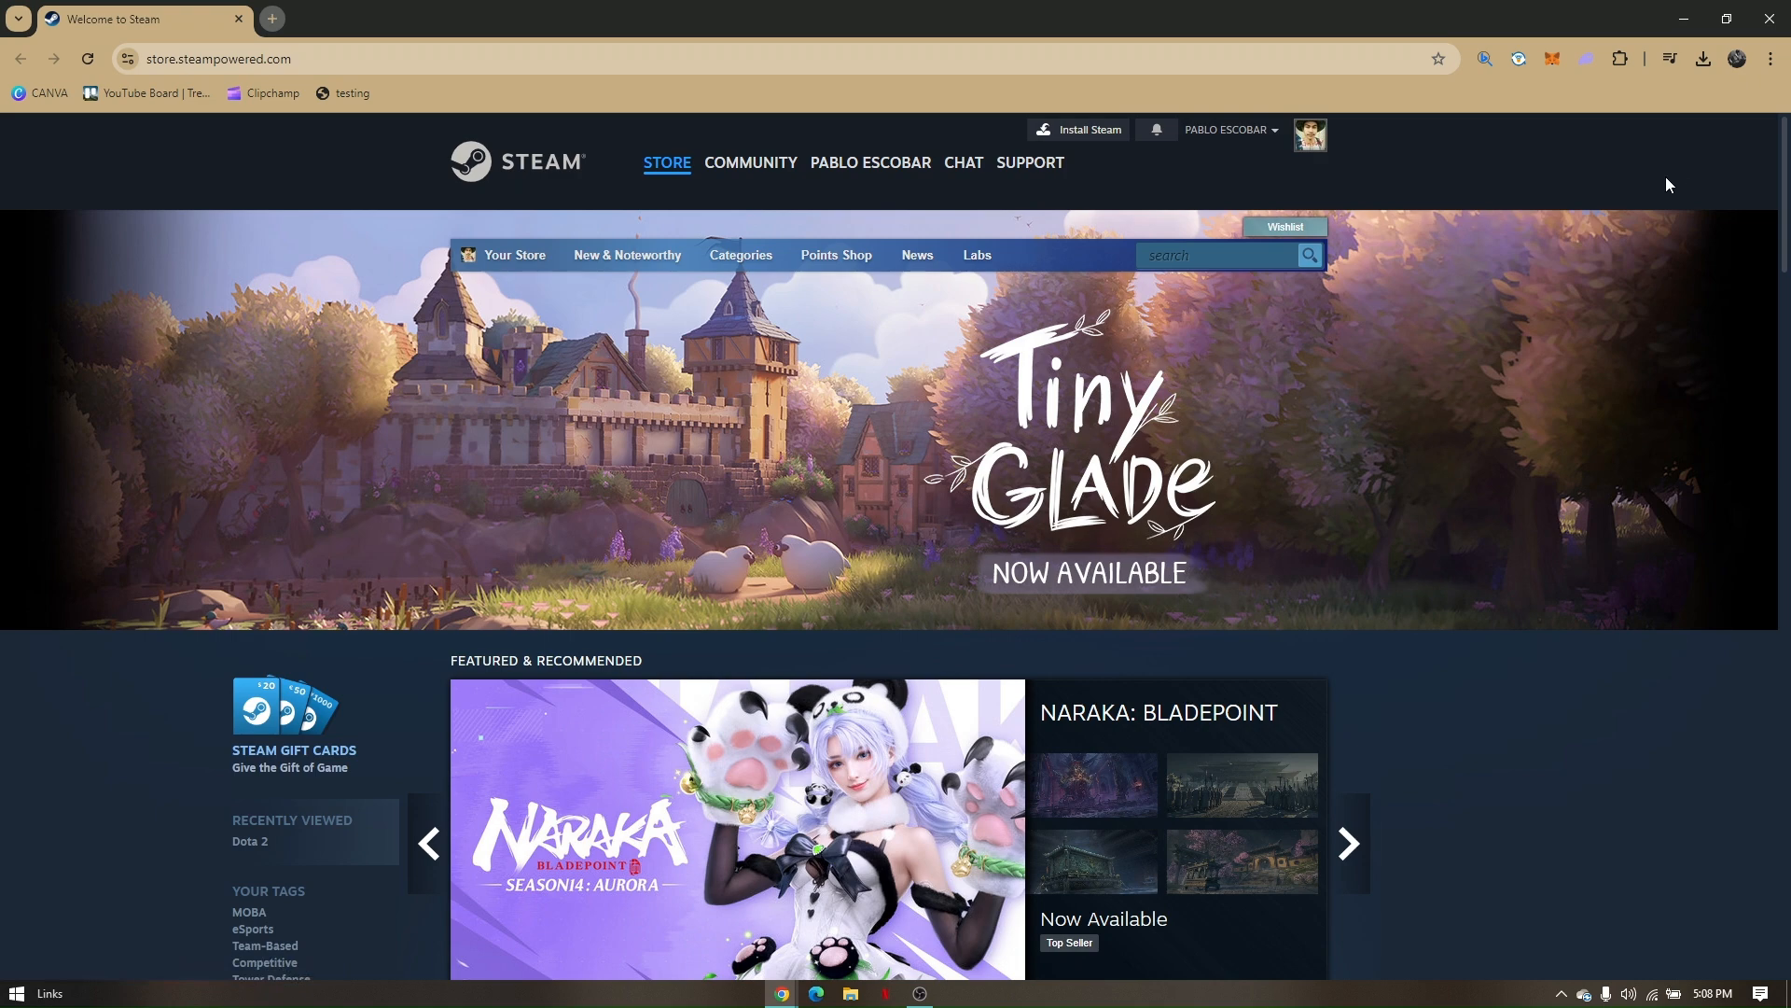
mouse_move(1662, 185)
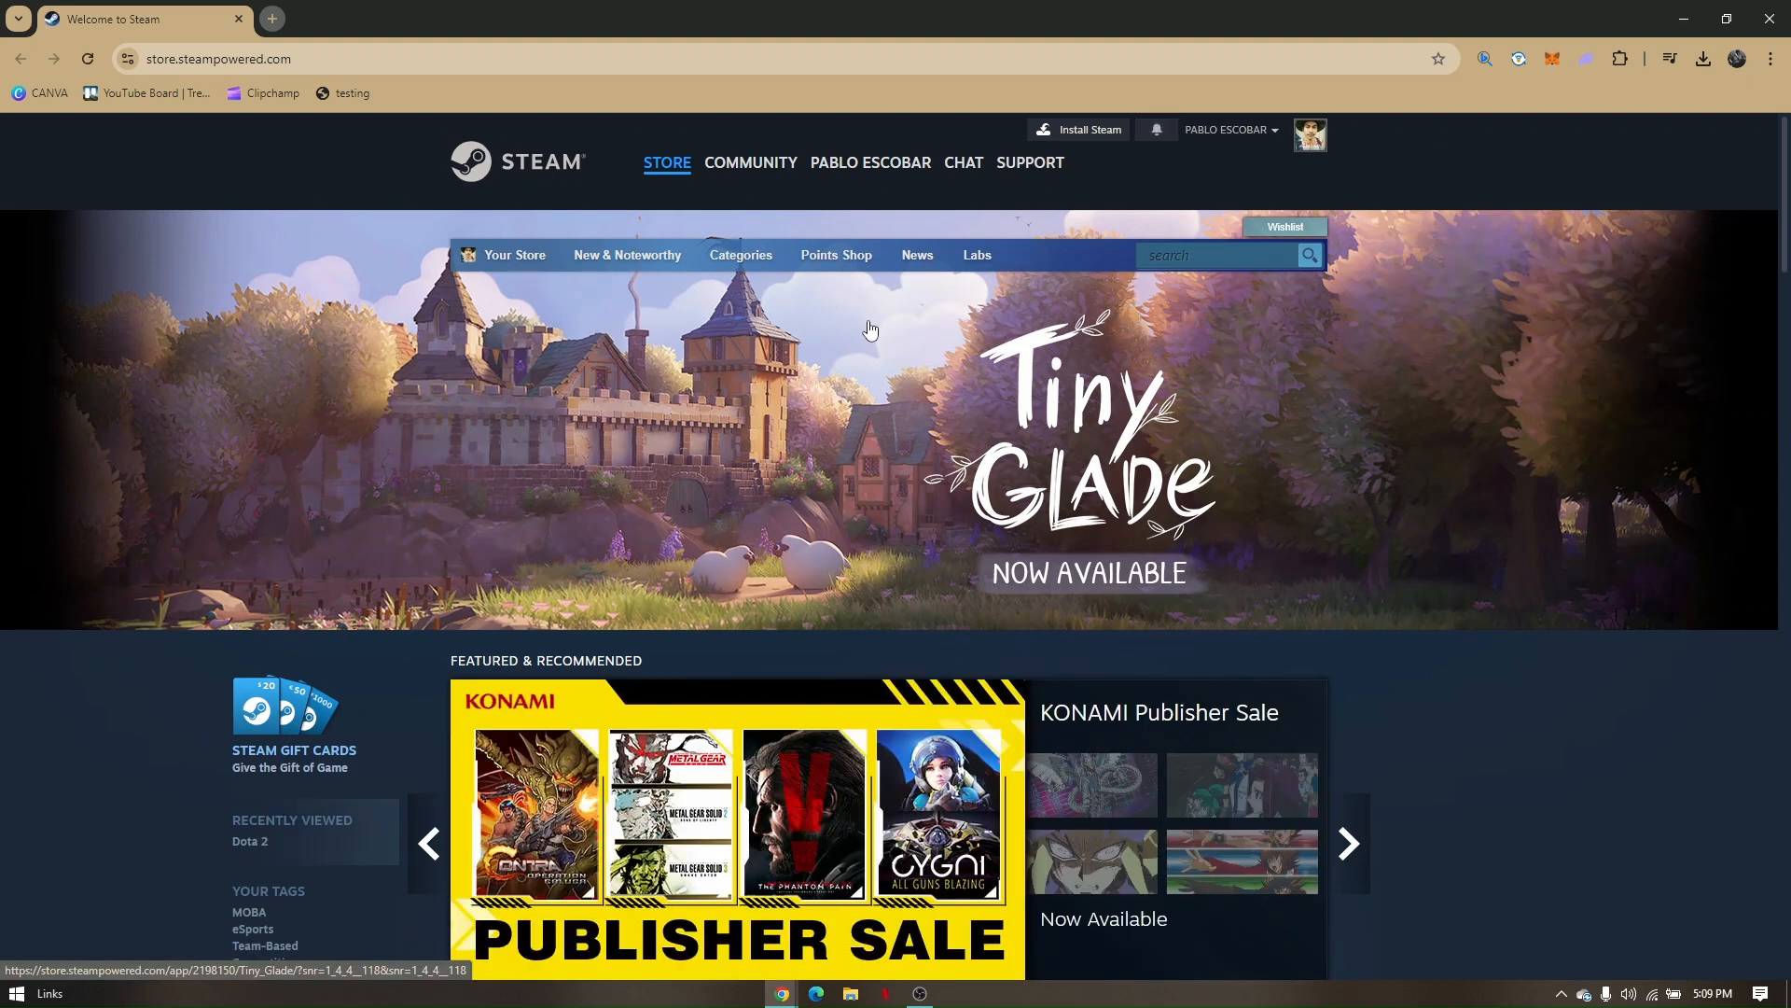
mouse_move(1009, 313)
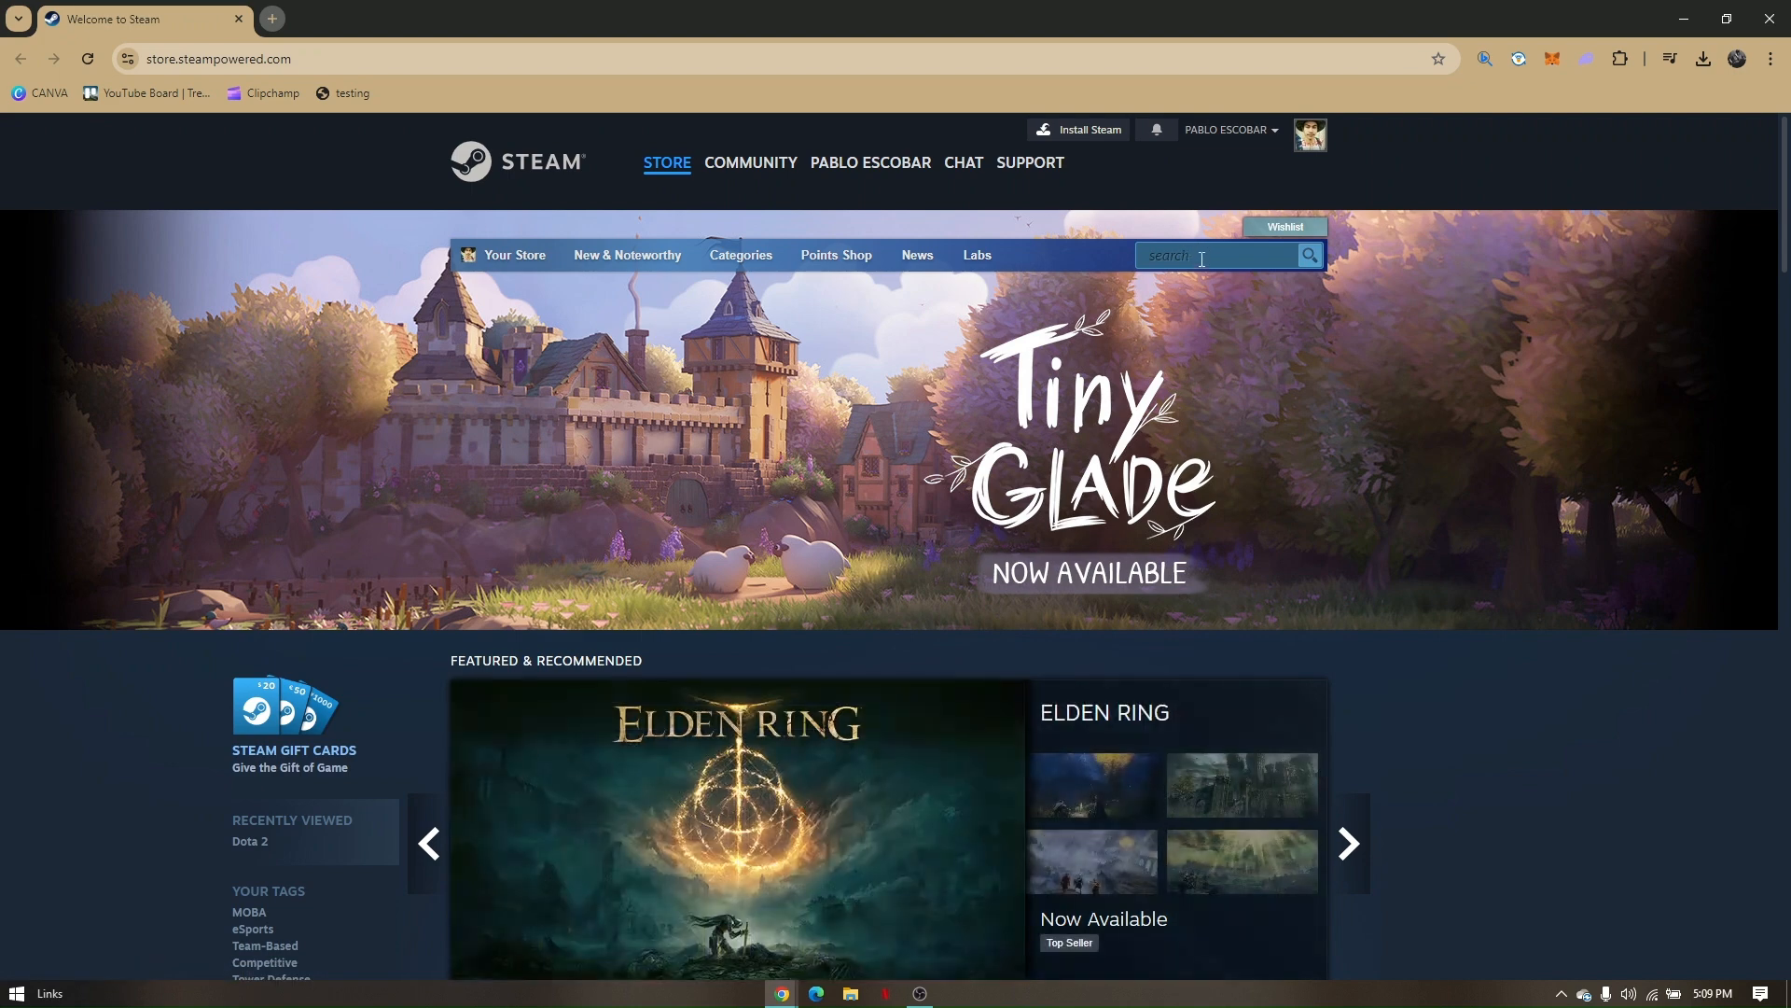
Step: Search the Steam store for 'need for speed most wanted' and open the Need for Speed™ Most Wanted page
click(1217, 256)
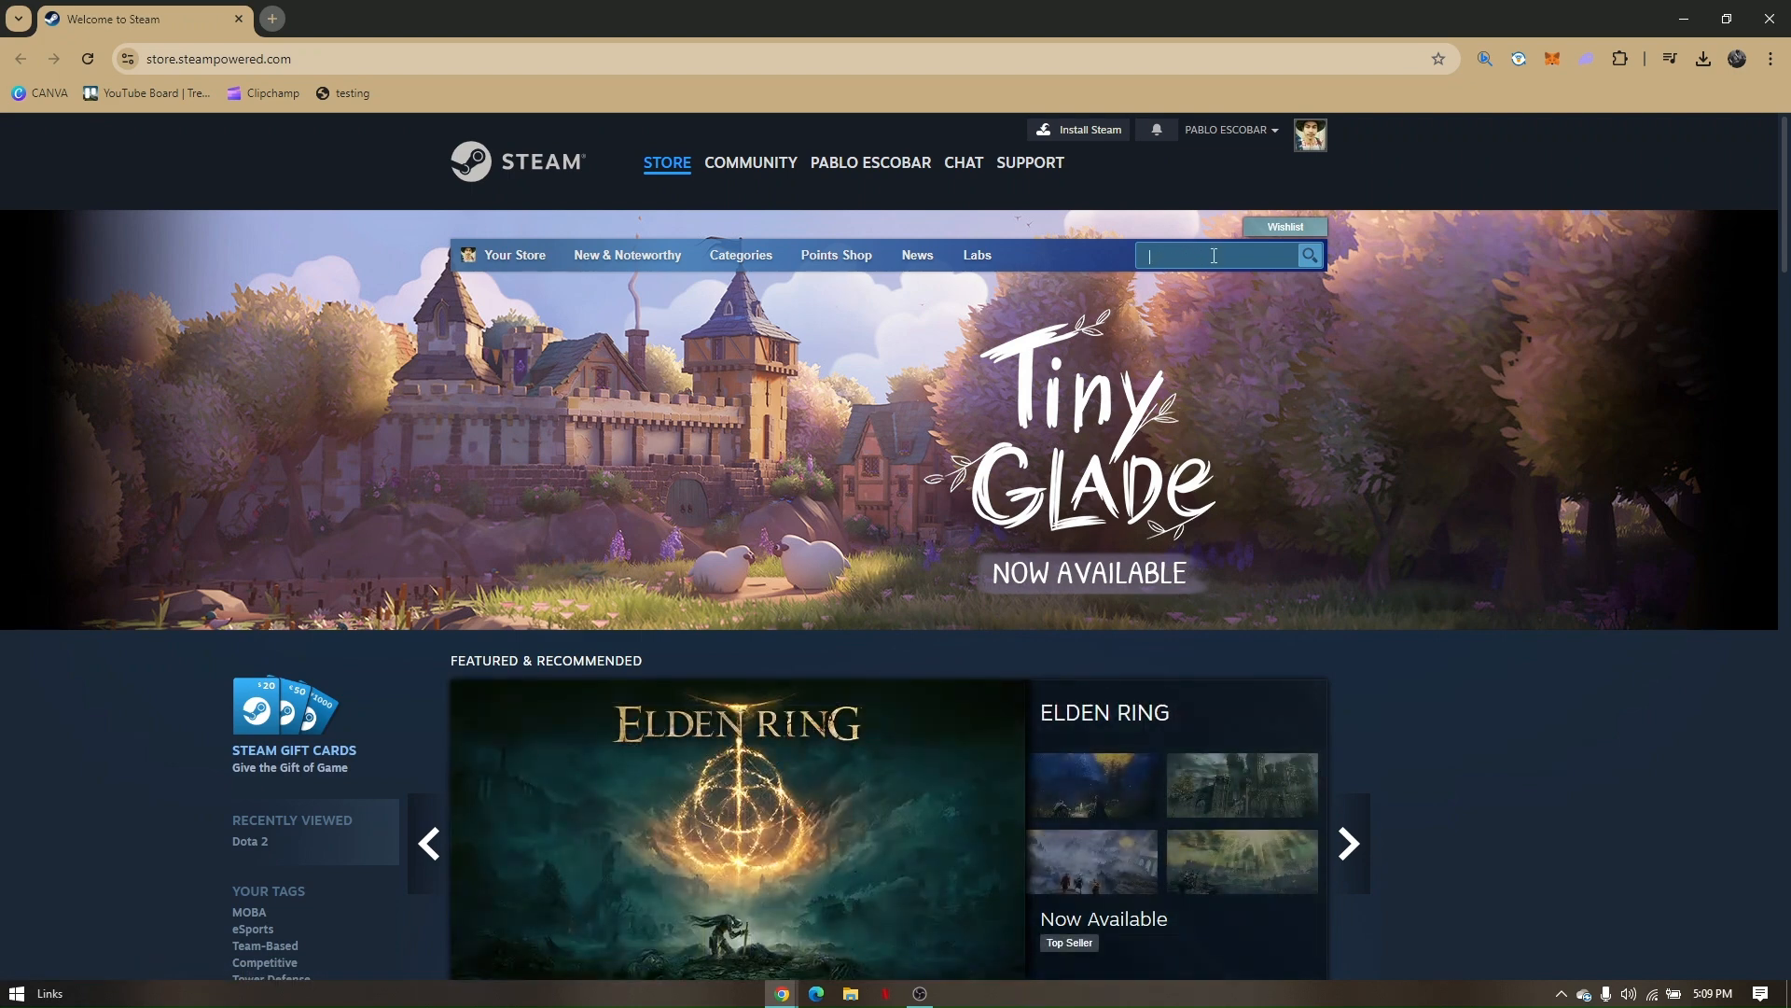
text(need for speed most wanted)
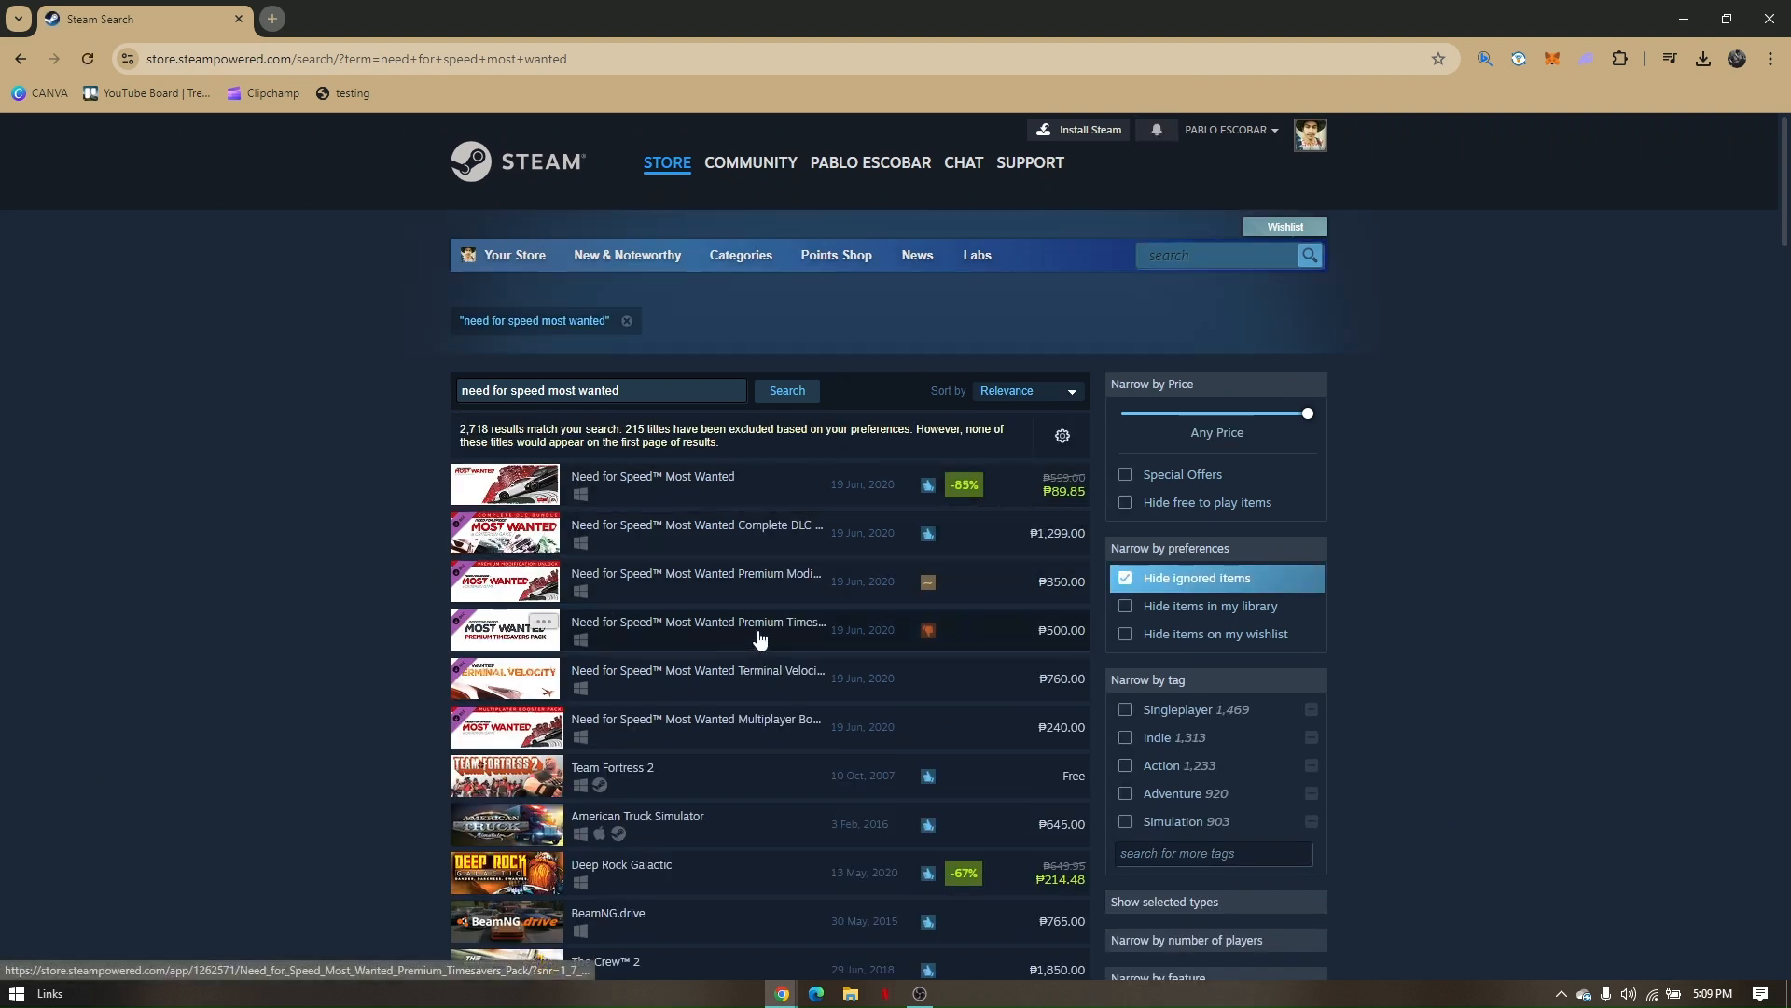
mouse_move(754, 629)
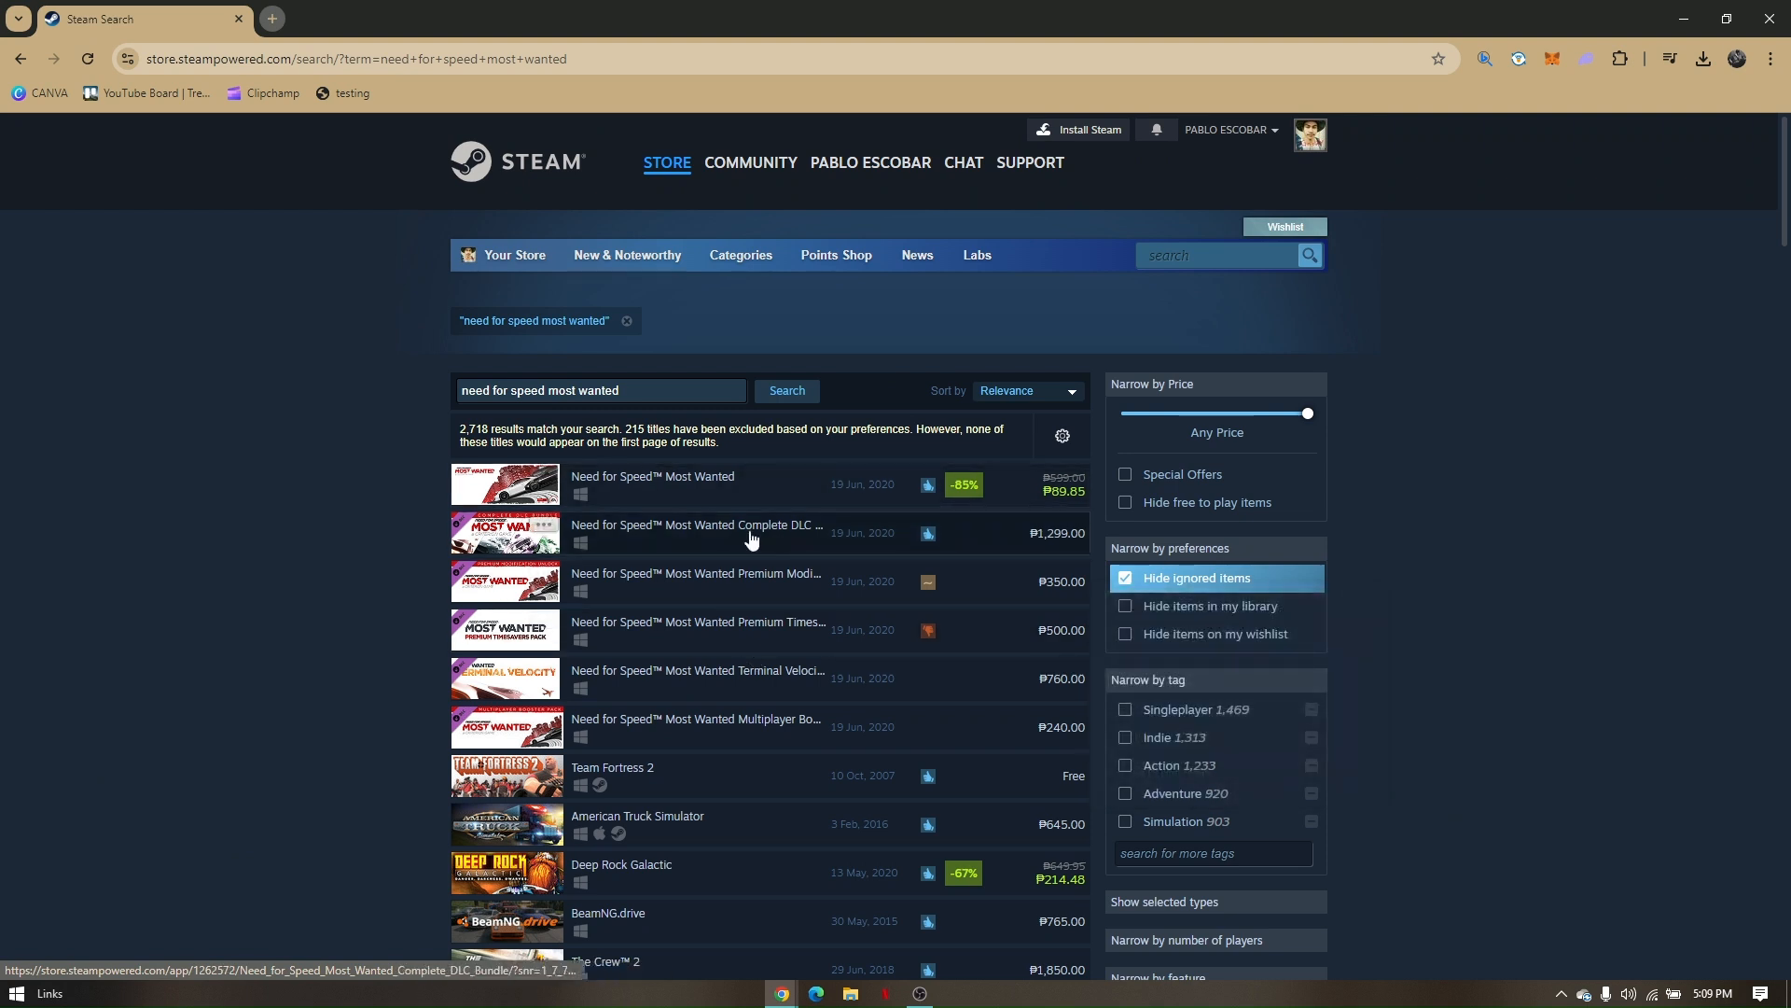
mouse_move(653, 476)
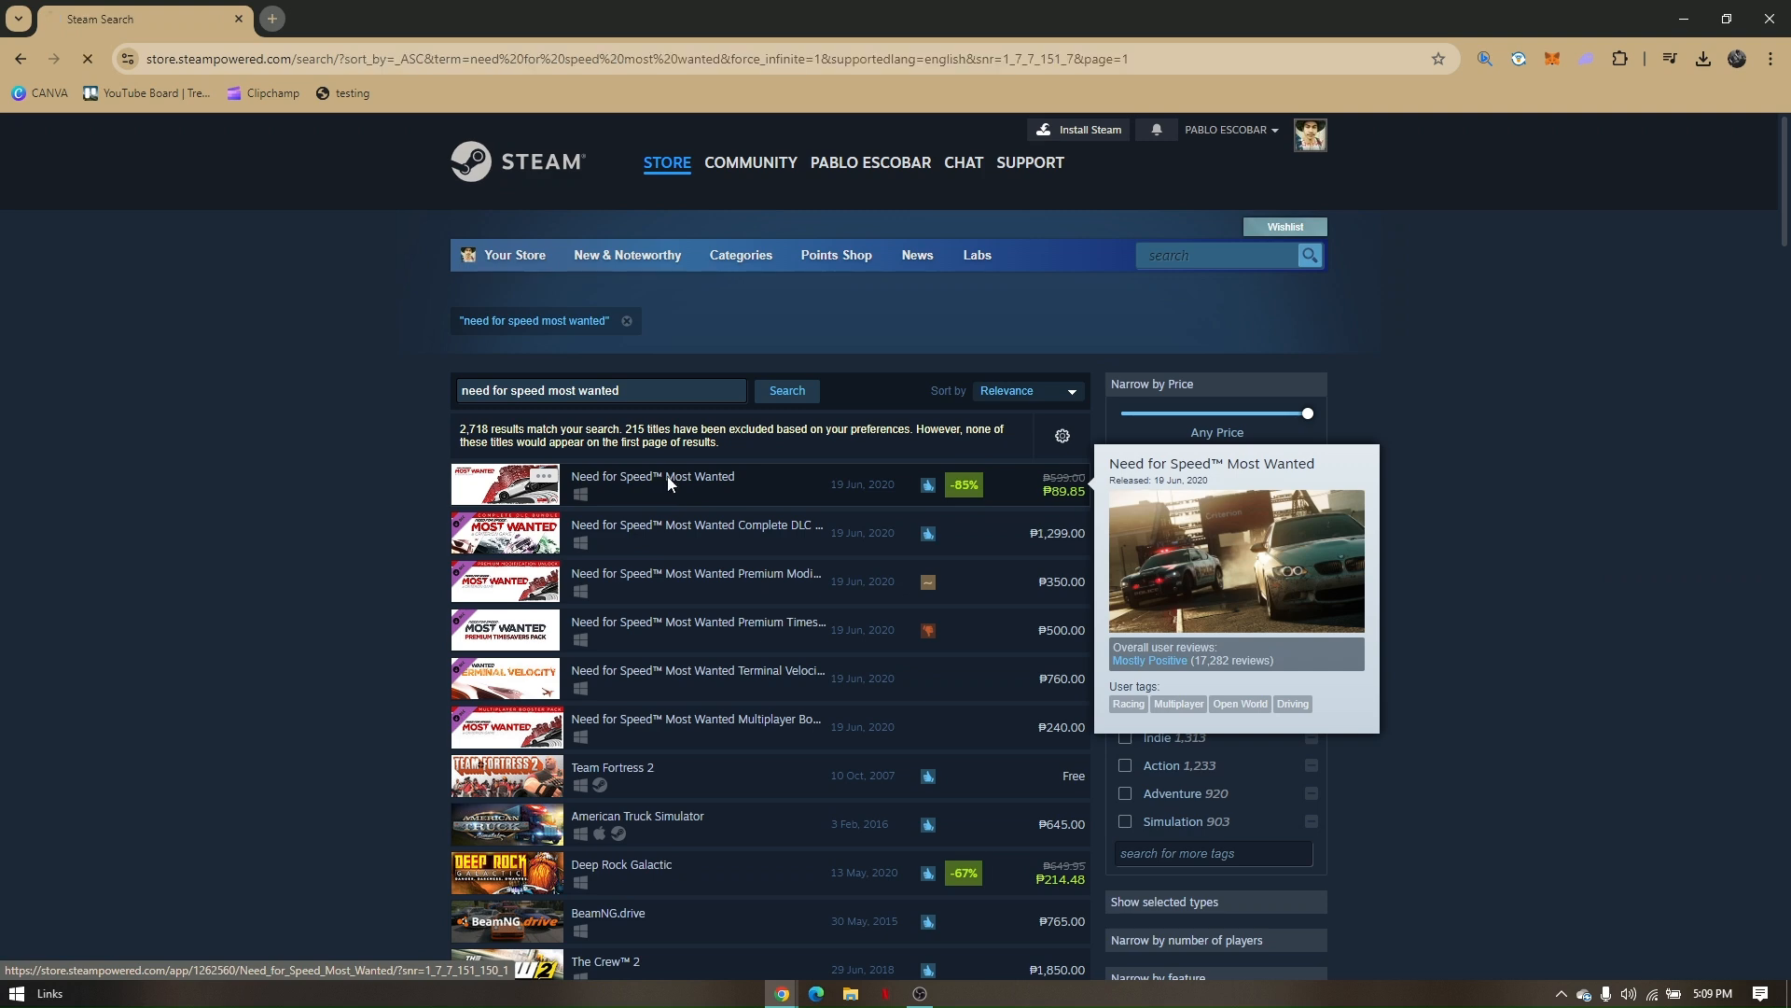
click(653, 475)
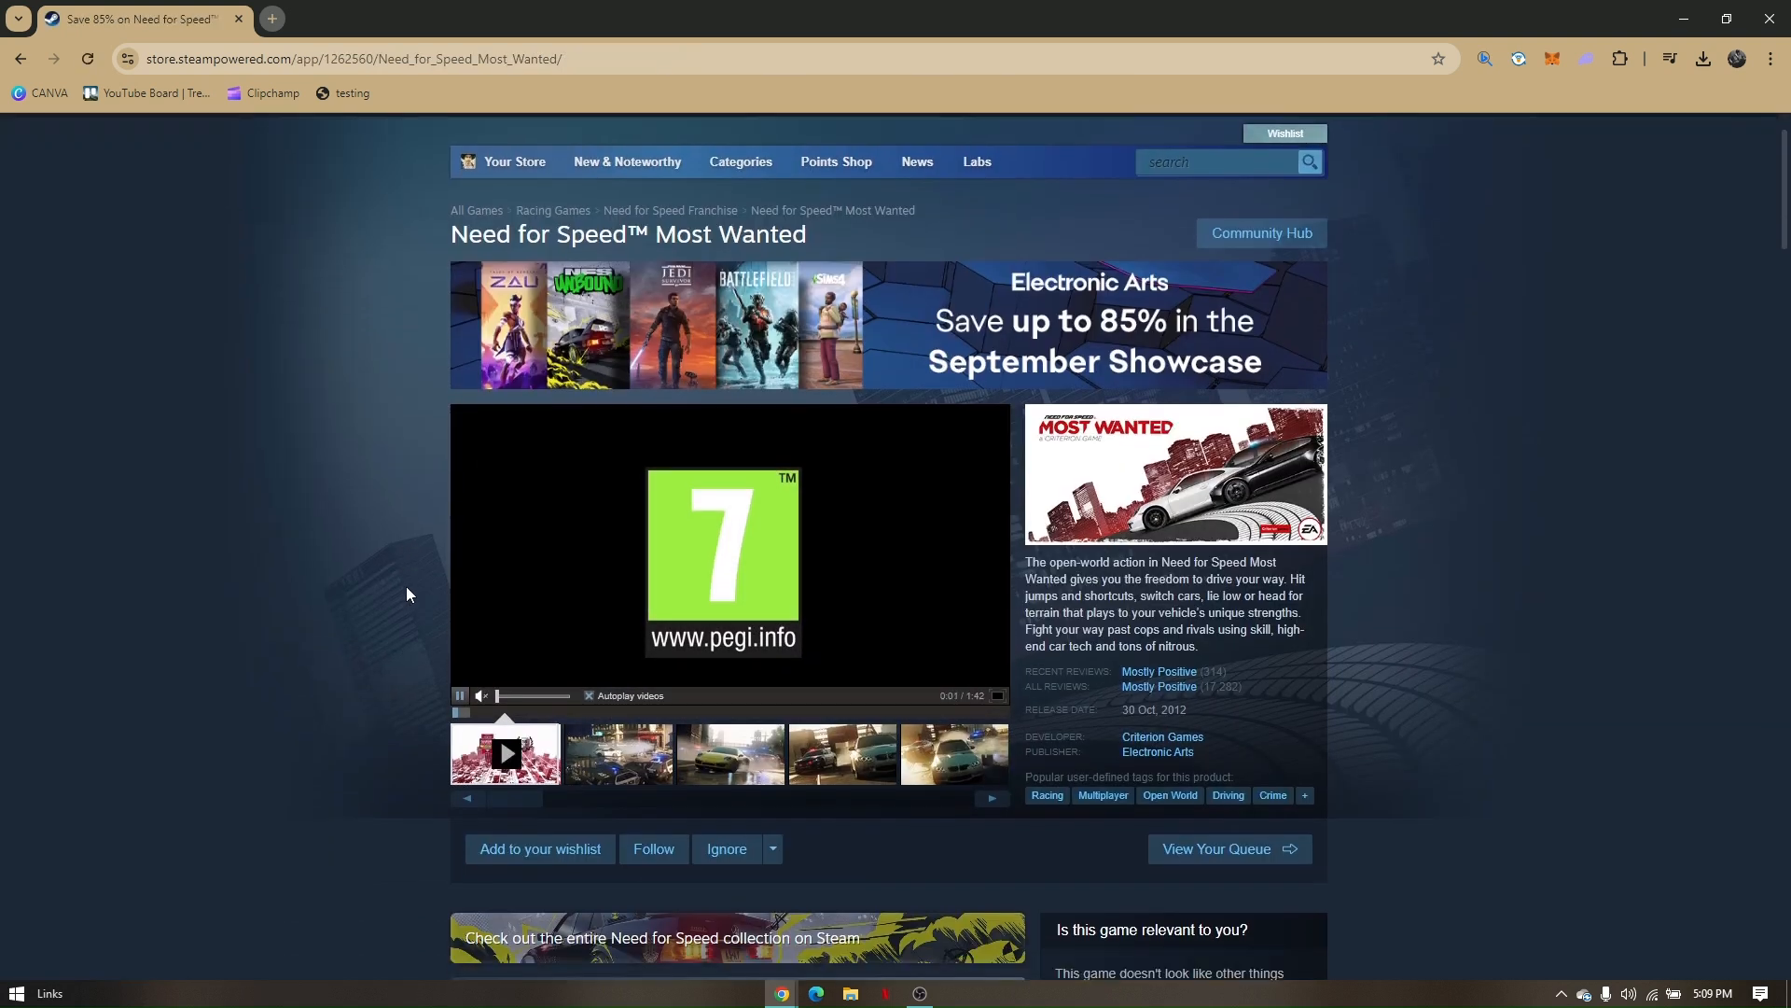
Step: Scroll down the game page to the 'Buy Need for Speed Most Wanted' box with its 85%-off Add to Cart offer
scroll(down, 3)
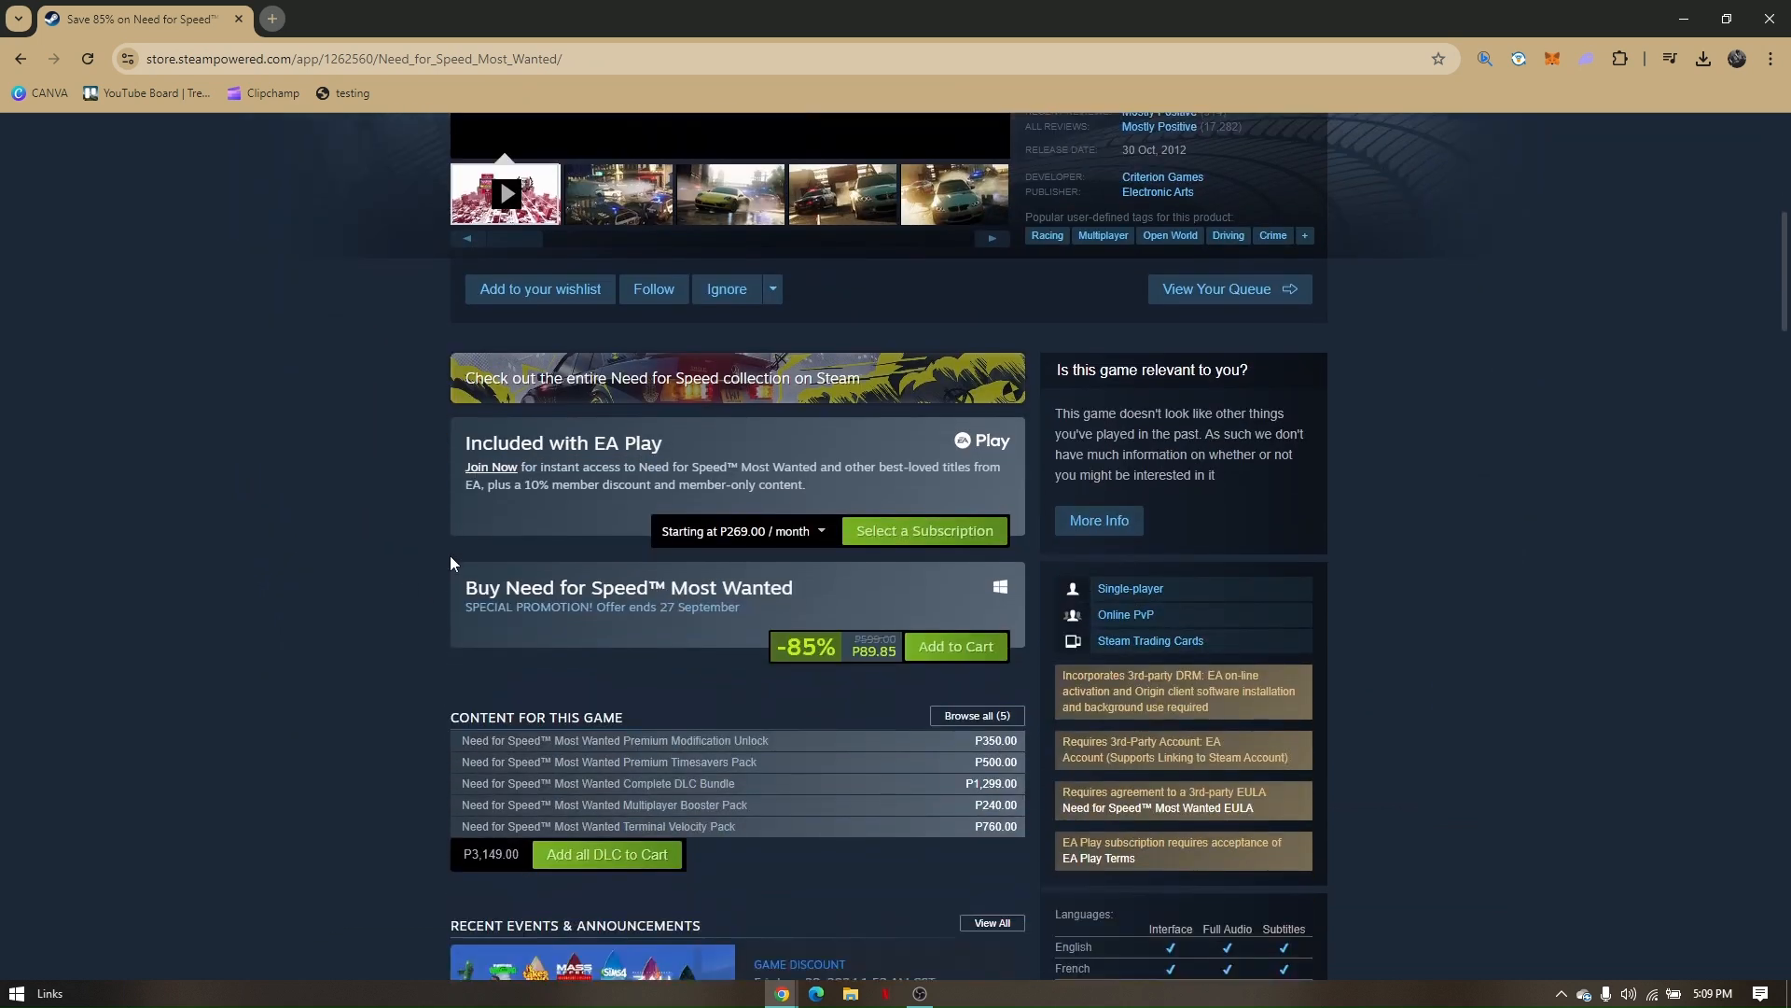
mouse_move(955, 646)
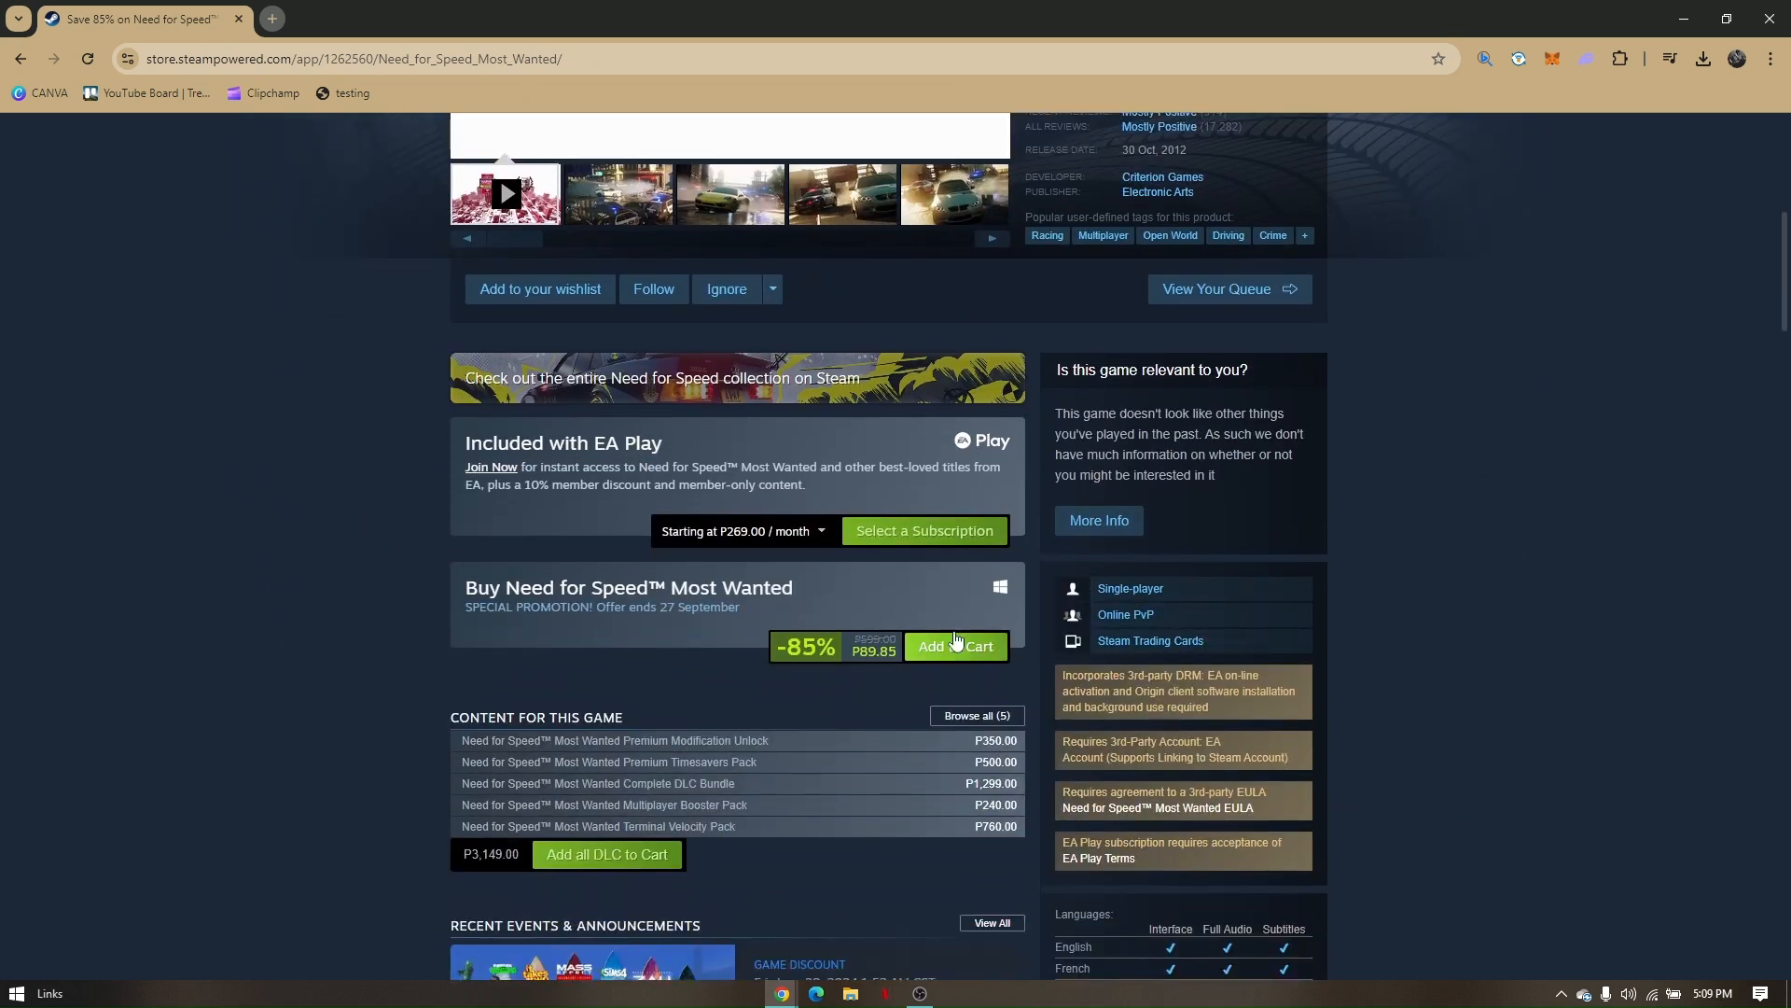
mouse_move(920, 492)
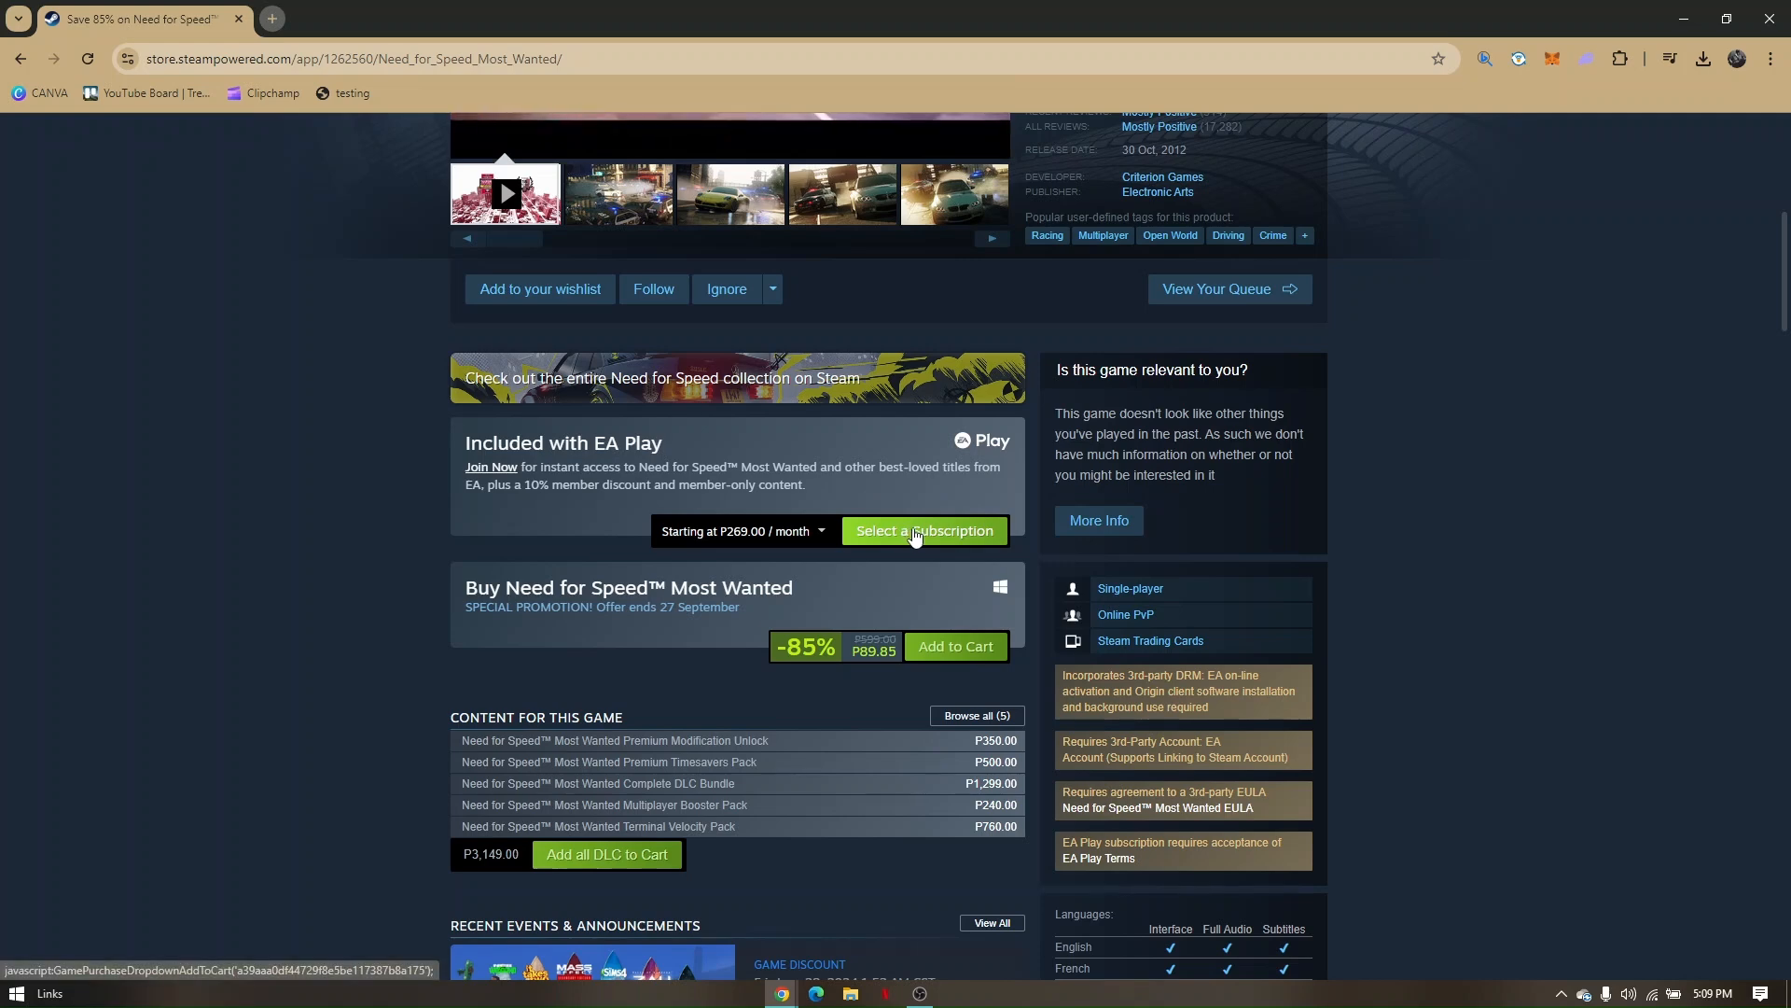
scroll(down, 3)
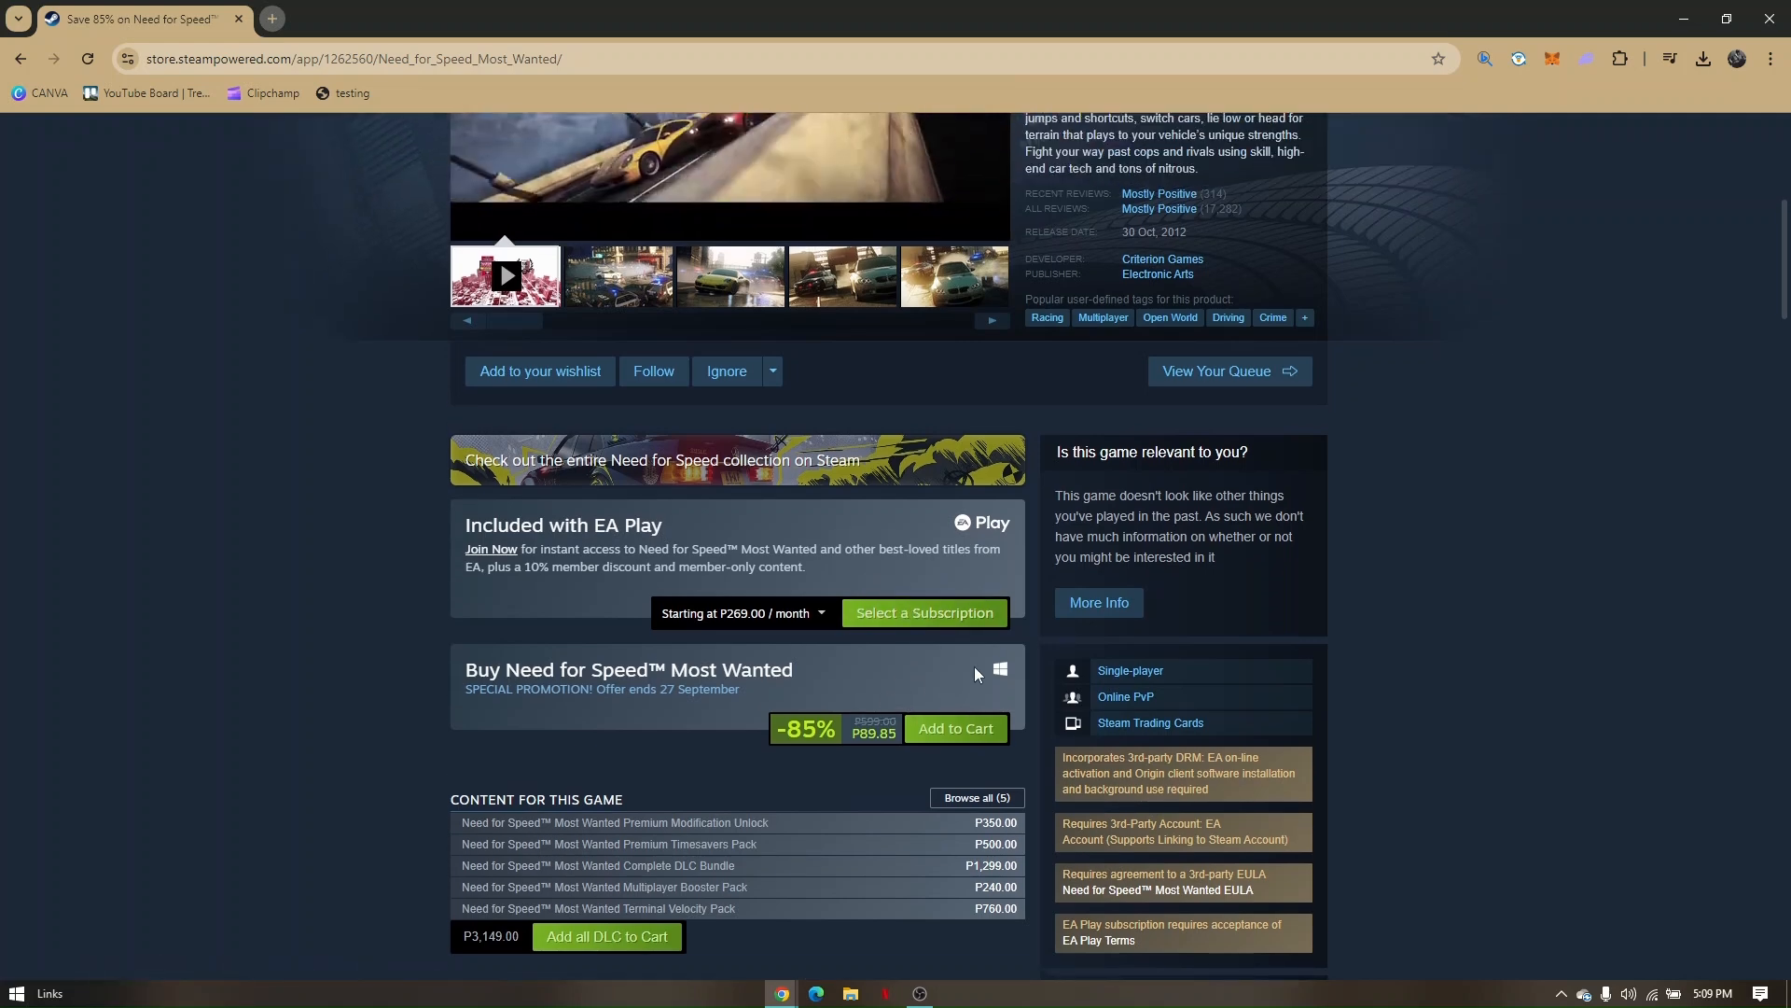
scroll(down, 3)
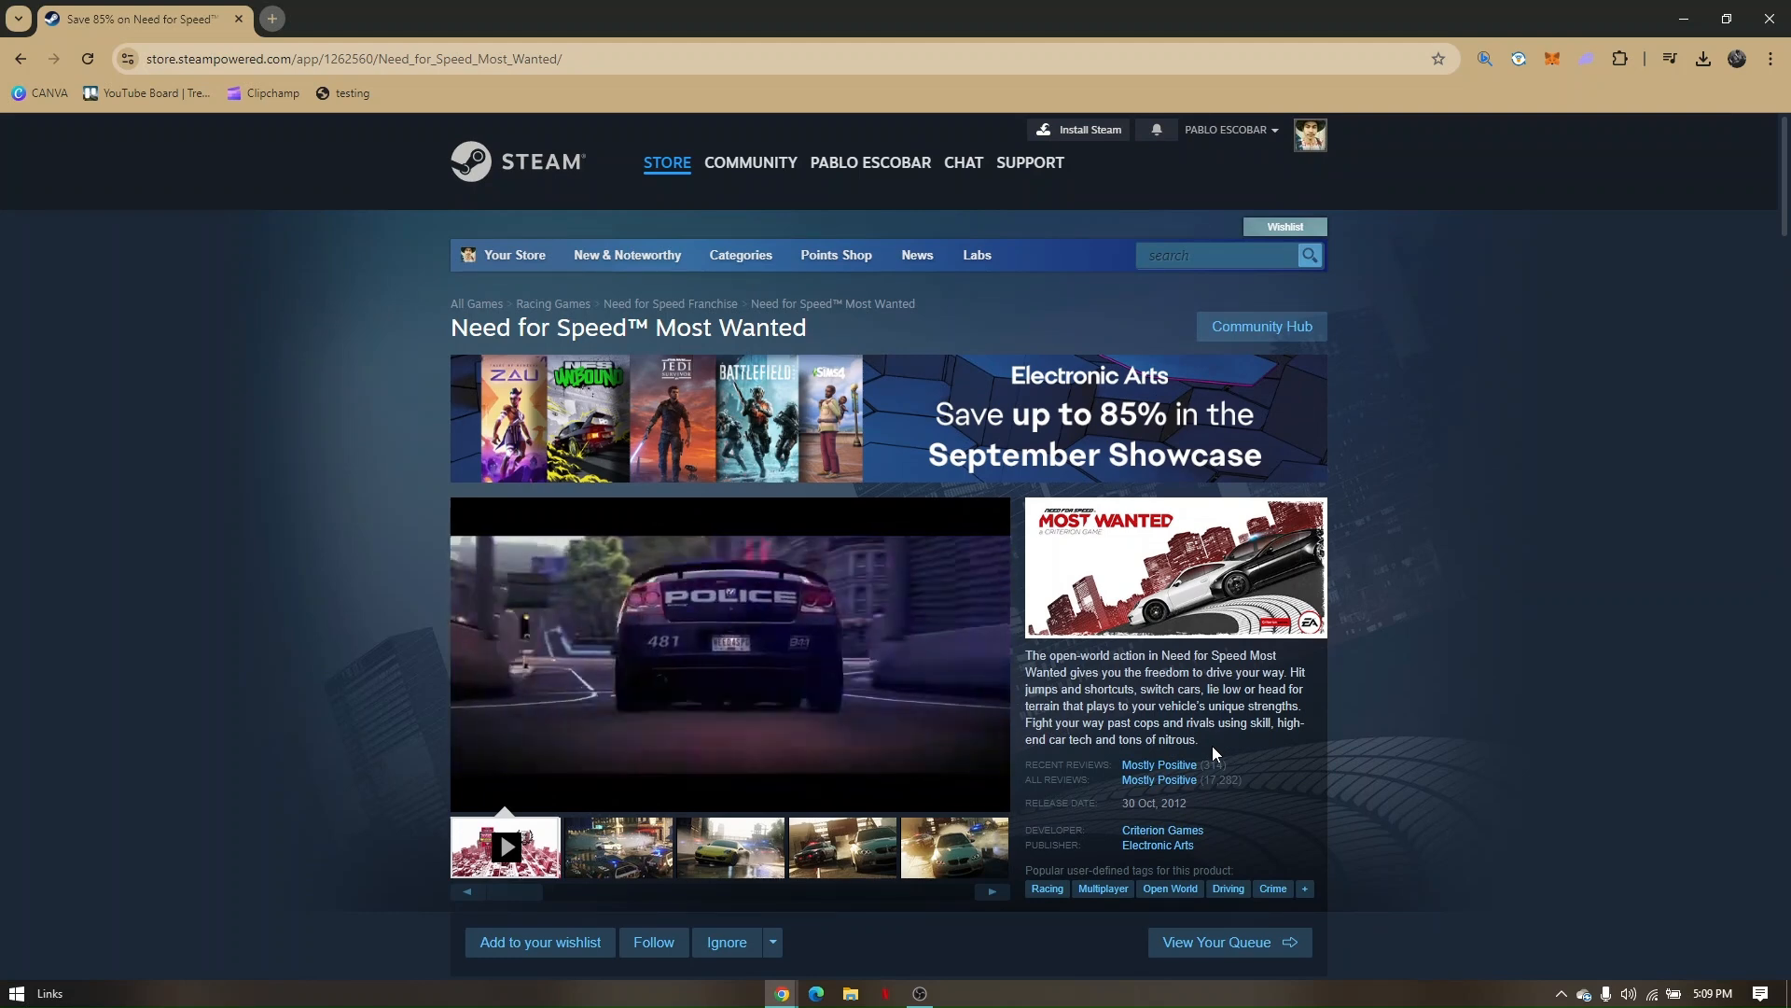
scroll(down, 3)
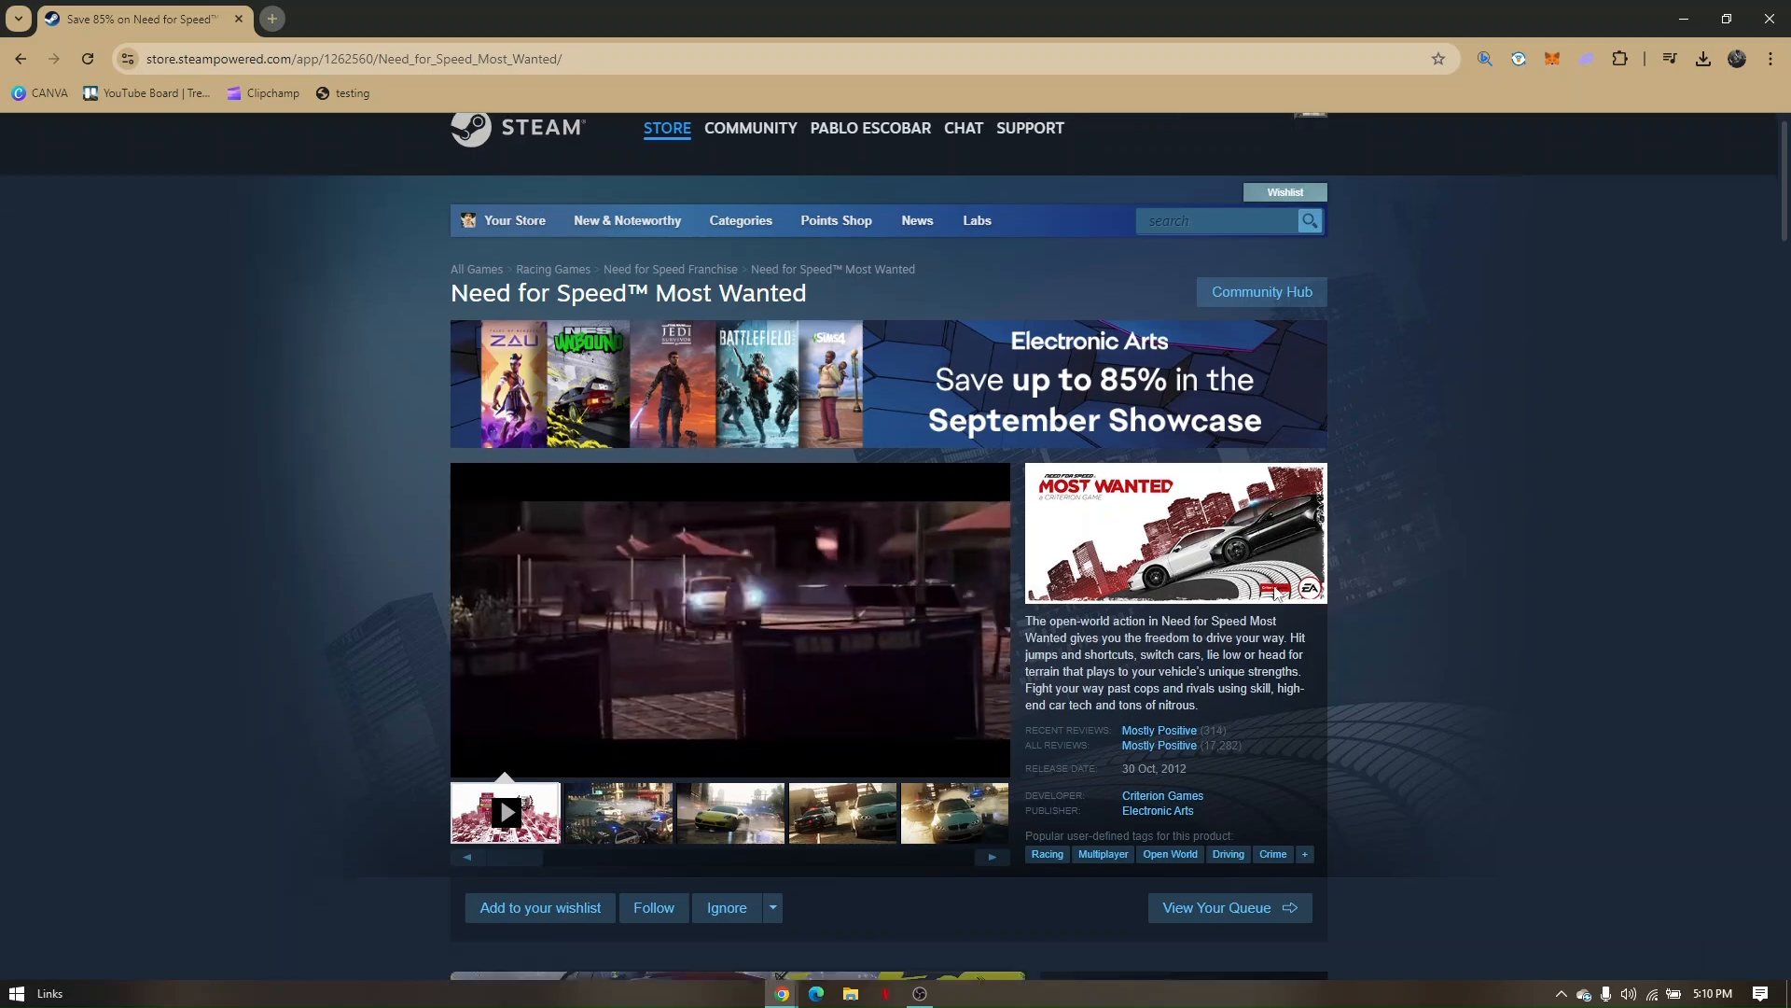